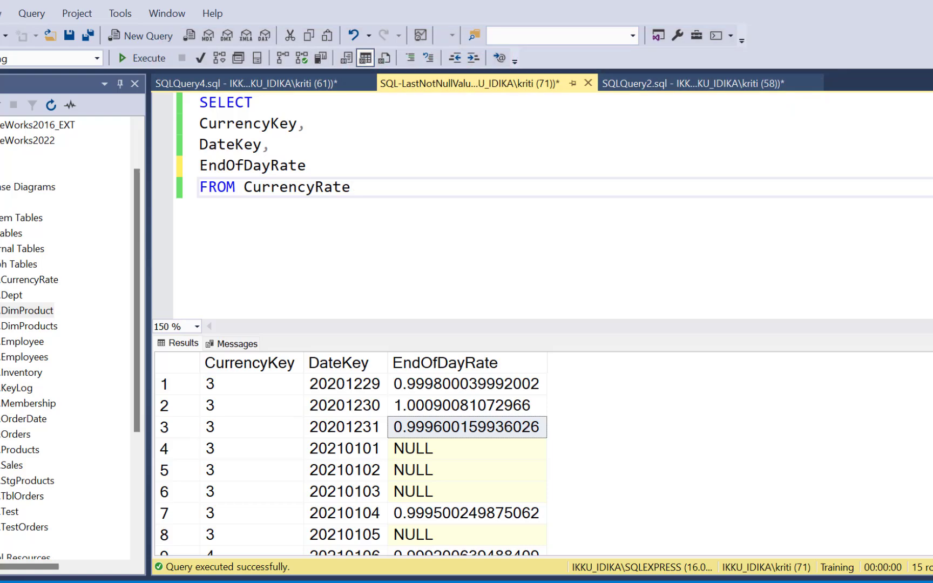
Review the result grid, noting the last known rate and the NULL EndOfDayRate rows for 20210101 onward
click(351, 187)
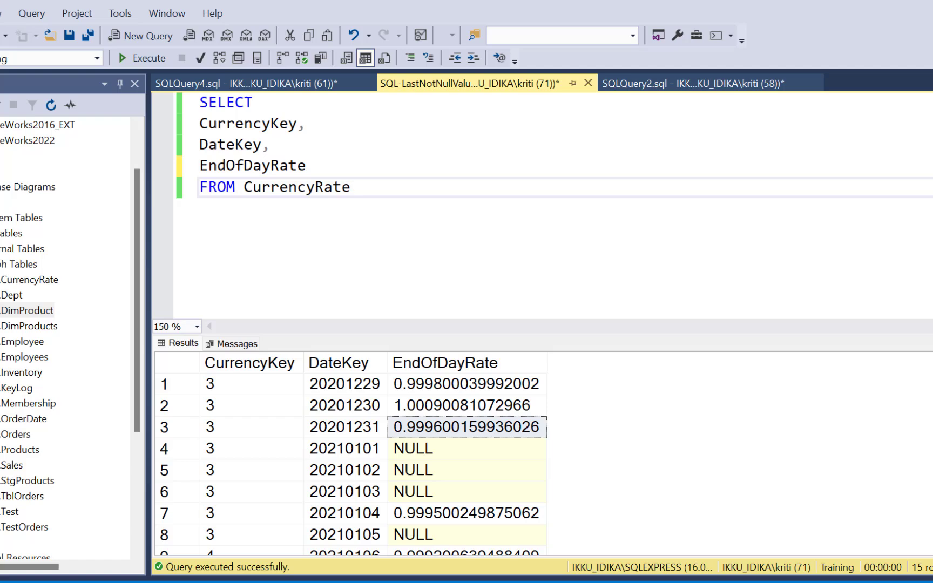
click(351, 187)
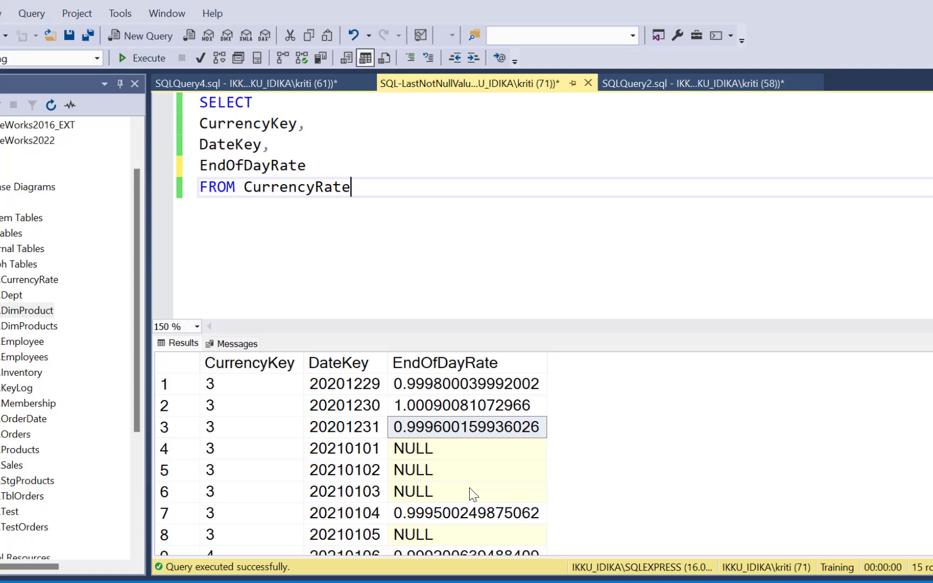
click(438, 449)
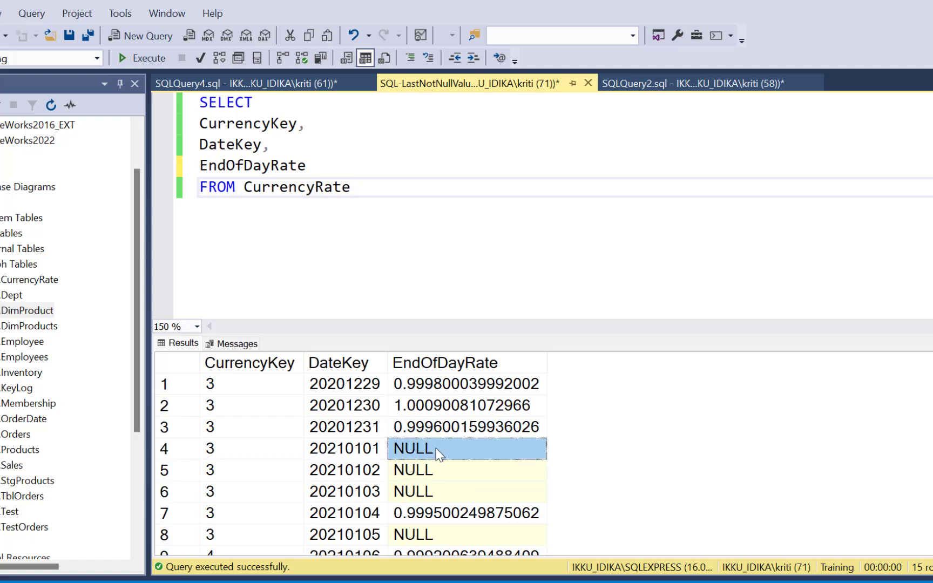
click(467, 427)
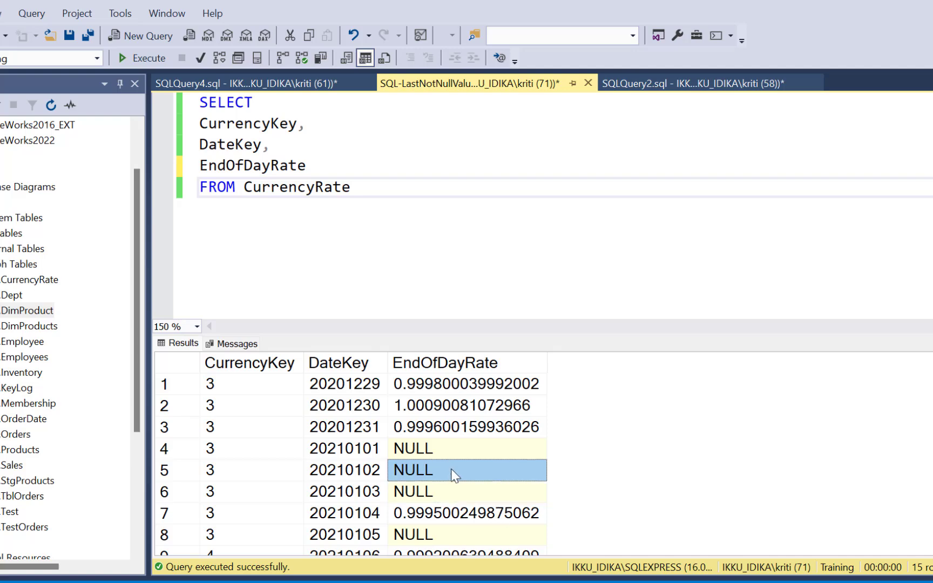
mouse_move(418, 493)
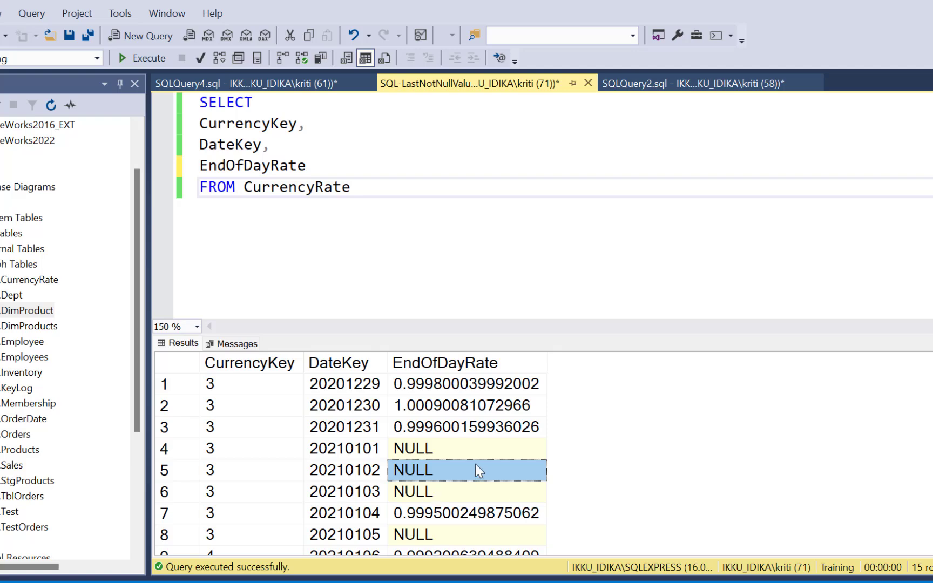
click(467, 427)
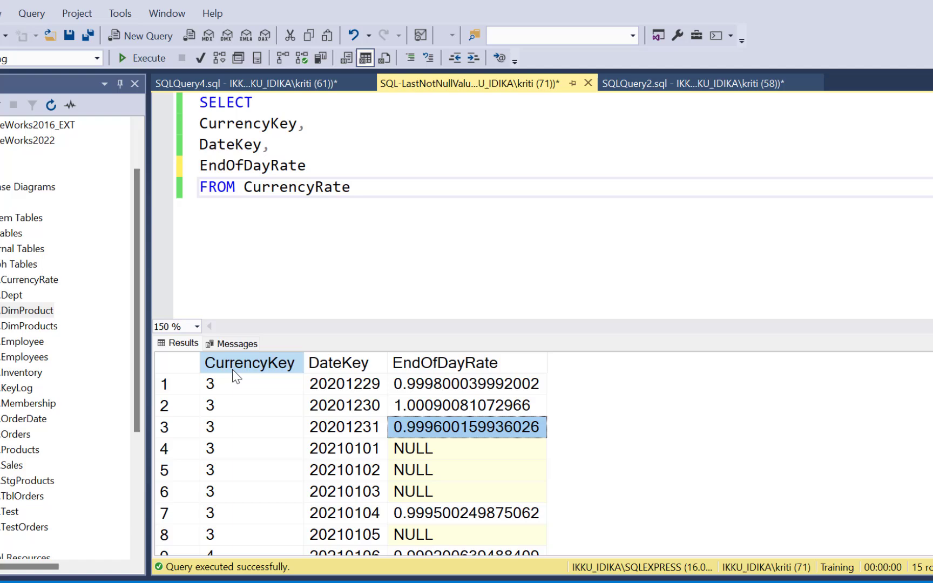
click(468, 383)
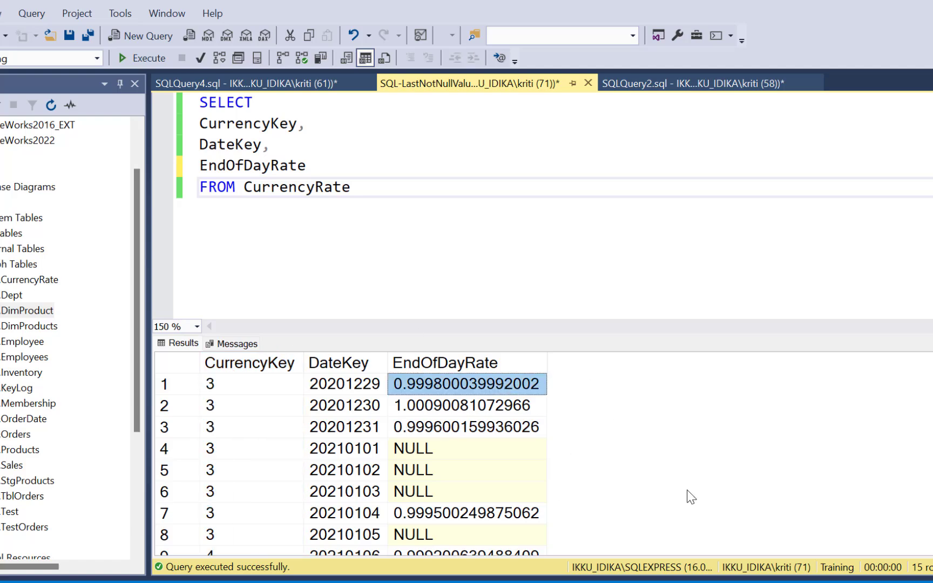
click(343, 383)
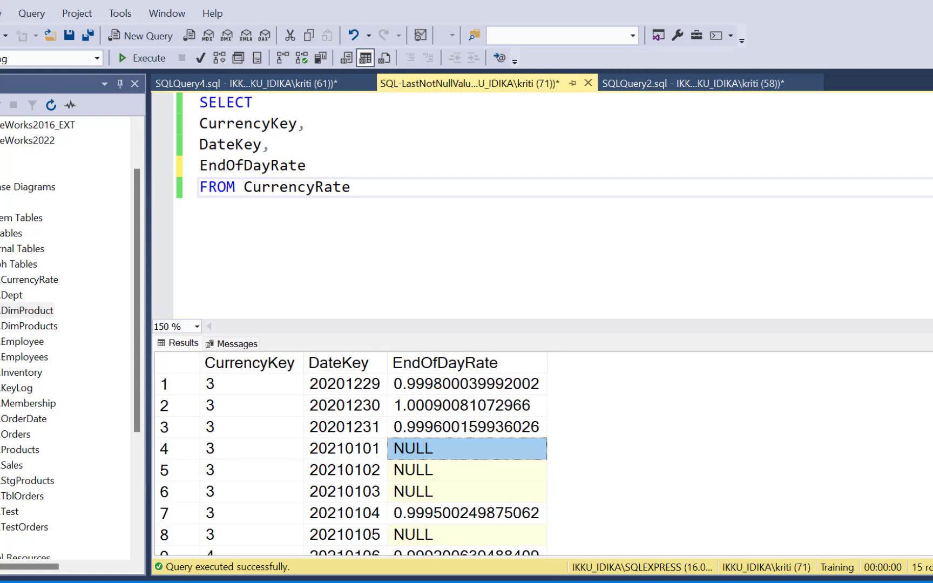
mouse_move(500, 426)
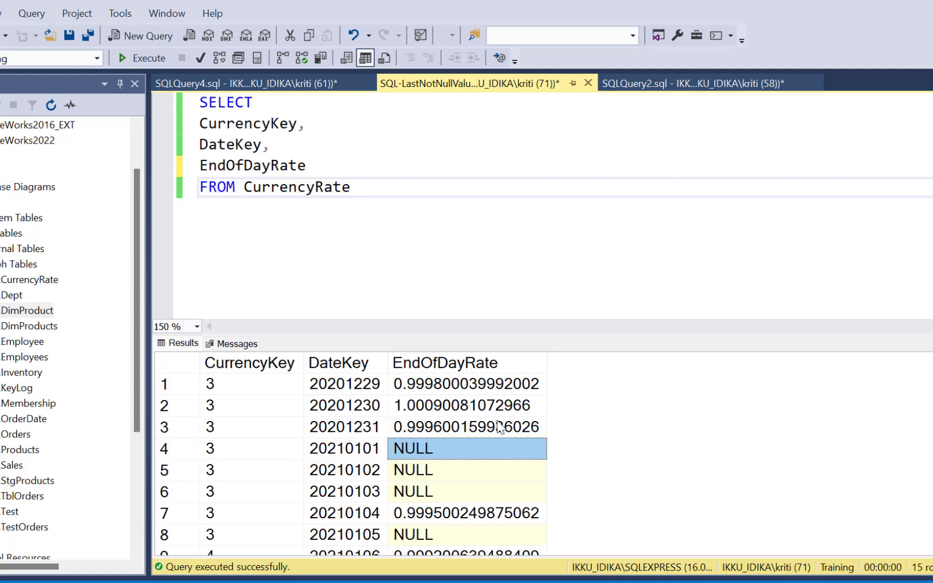
click(466, 427)
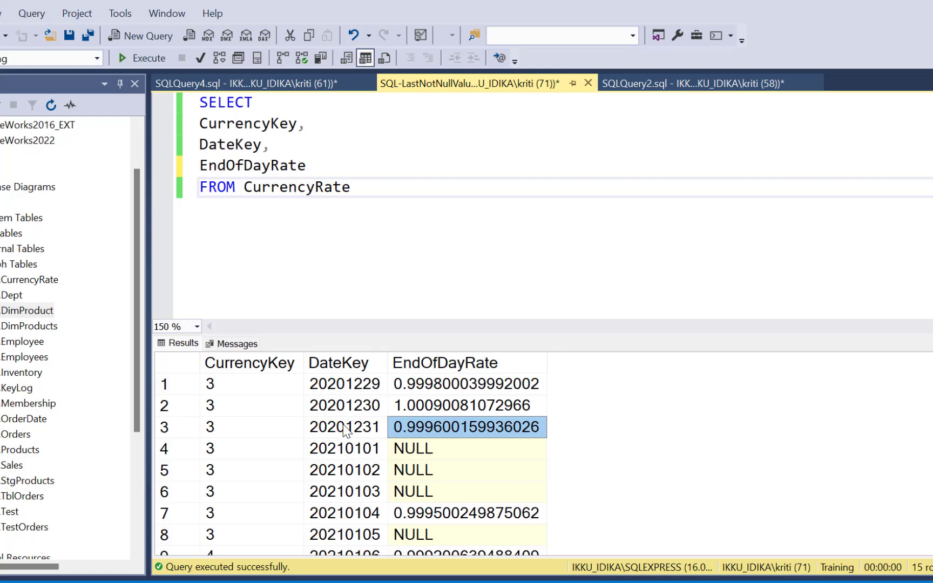
mouse_move(447, 440)
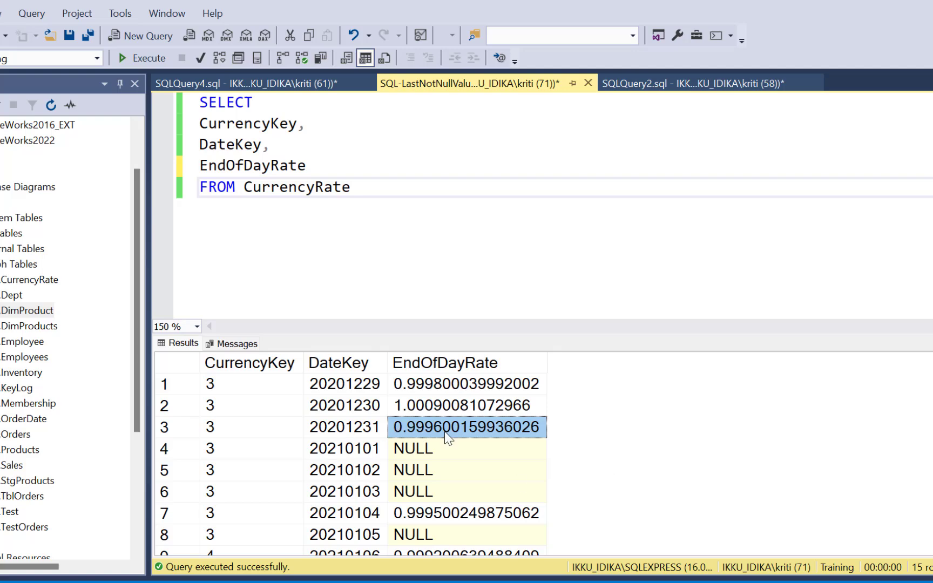
mouse_move(608, 467)
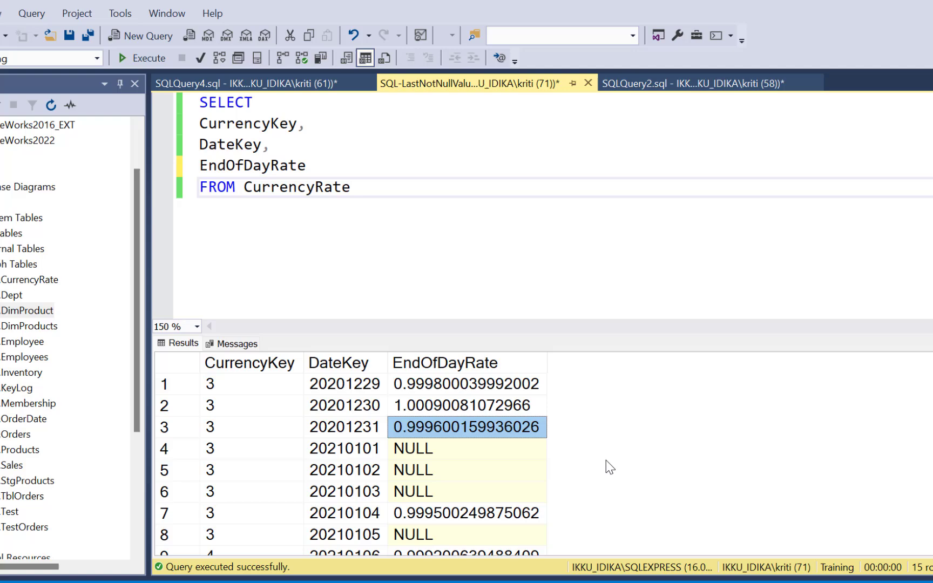
Begin a new column after EndOfDayRate with LAG(EndOfDayRate) OVER
text(,)
key(Enter)
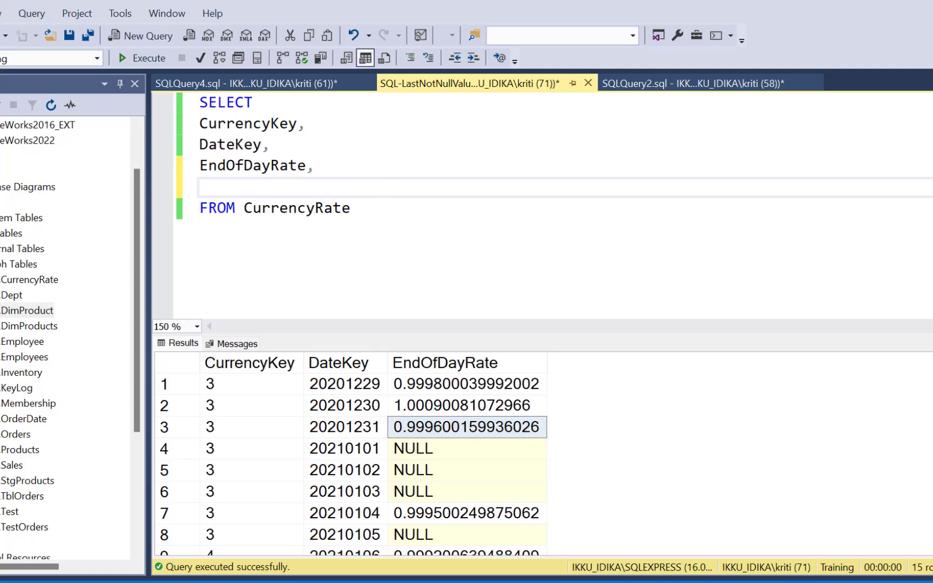
click(202, 188)
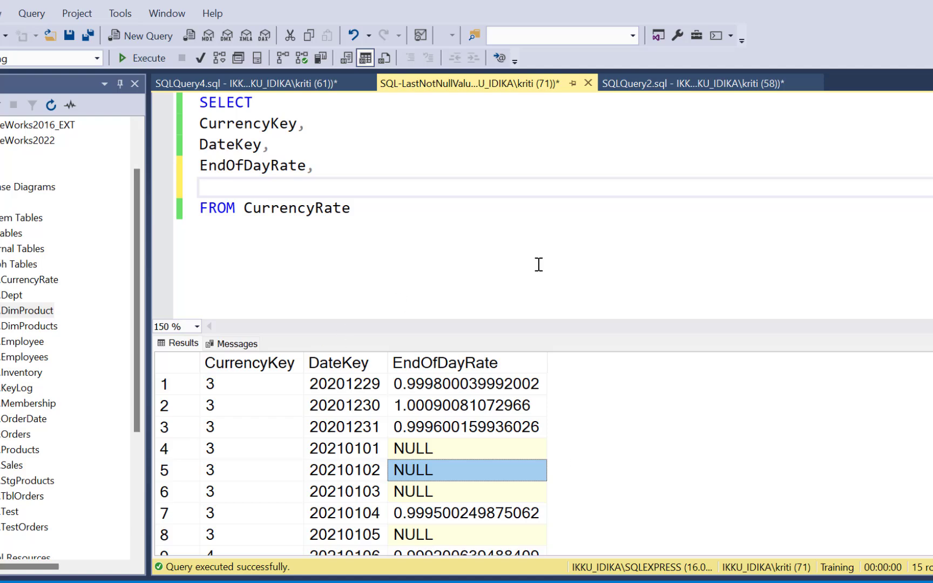
text(LAG()
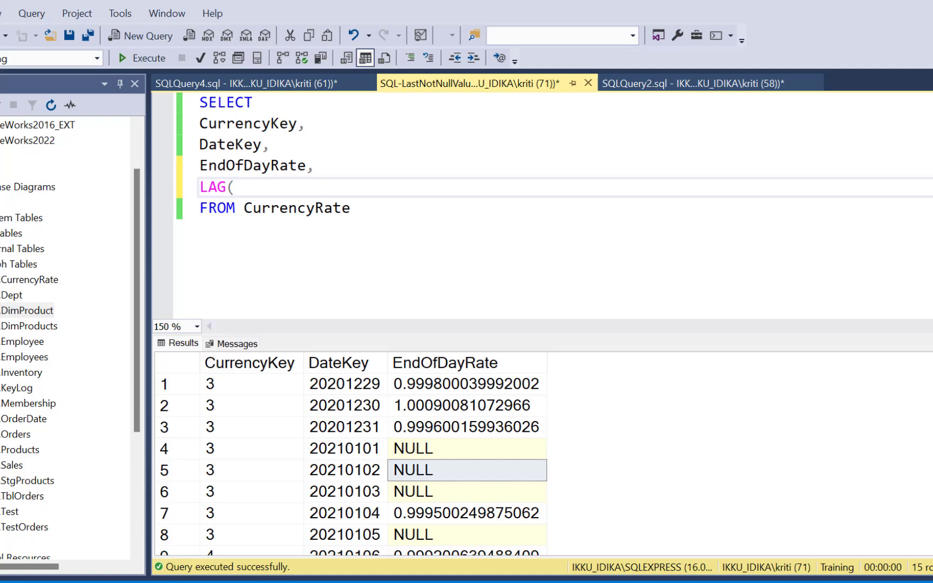
text(EndOfDayRate)
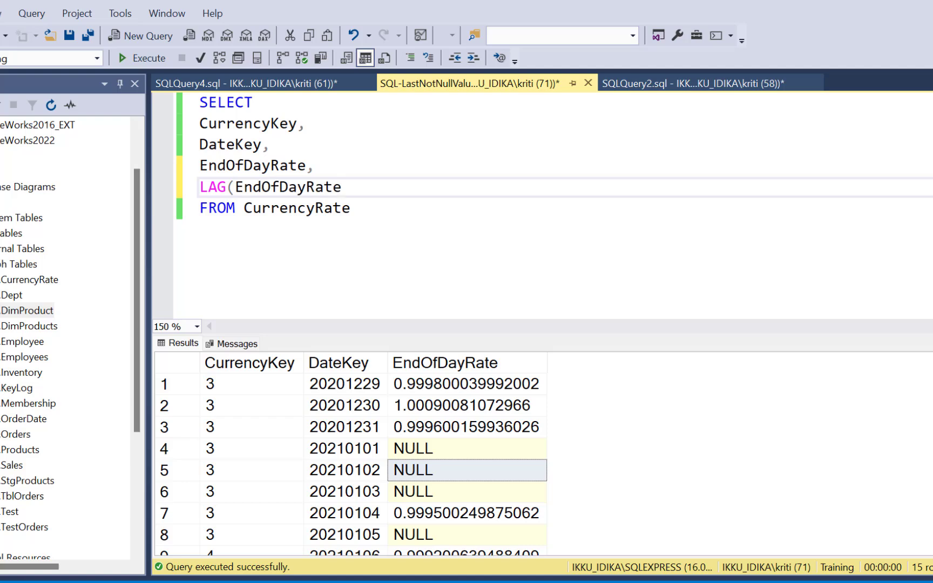
text())
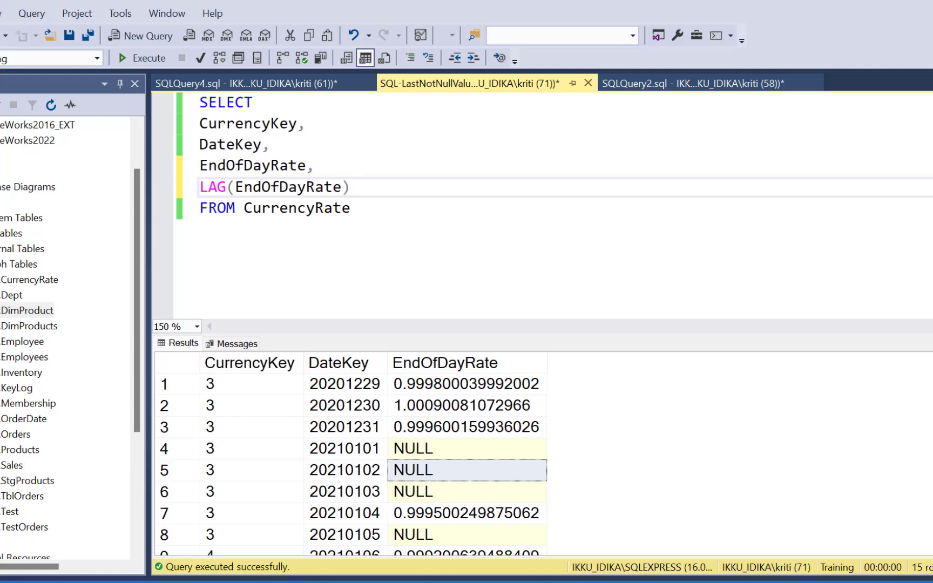
text(OVER)
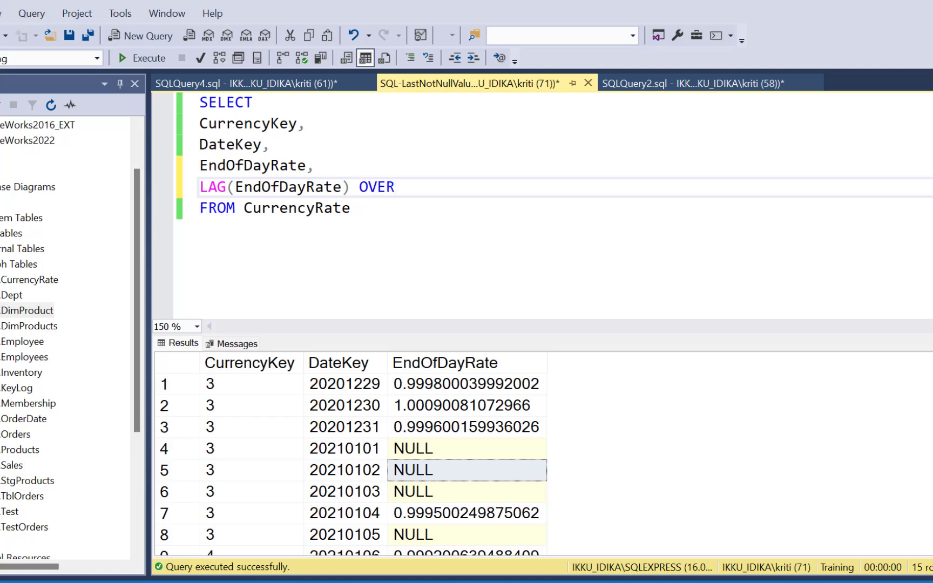
Complete the window as (Partition by CurrencyKey Order by DateKey) aliased NewRate
click(404, 187)
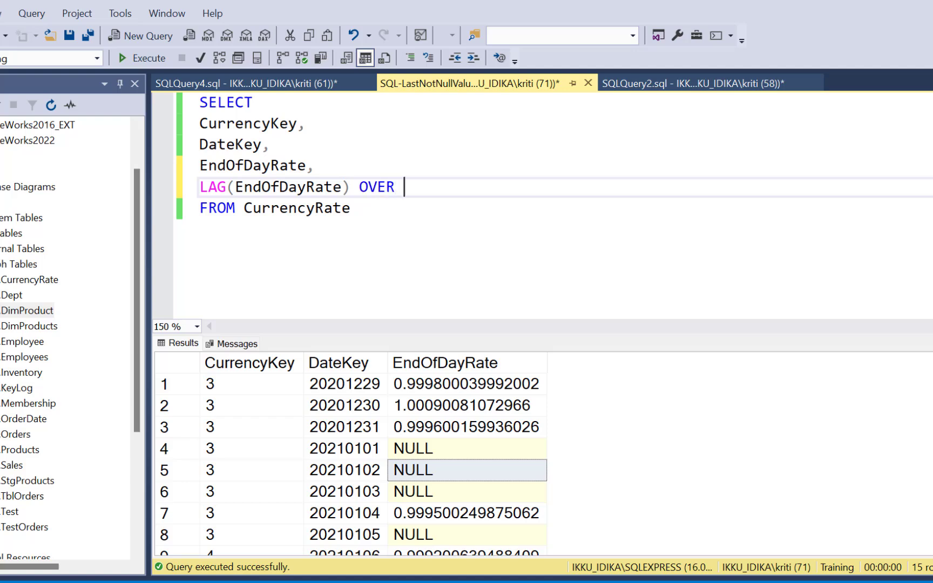
text(()
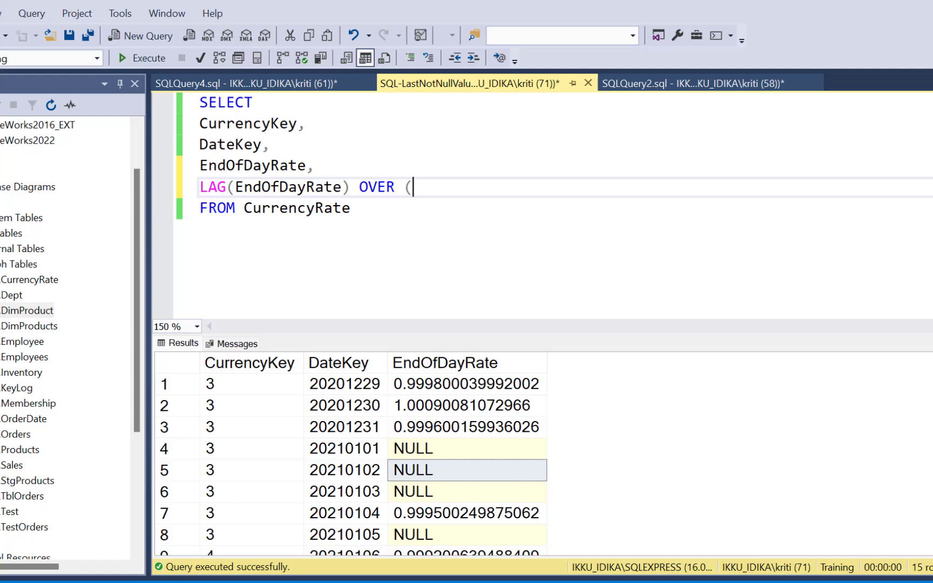
text(Partition by)
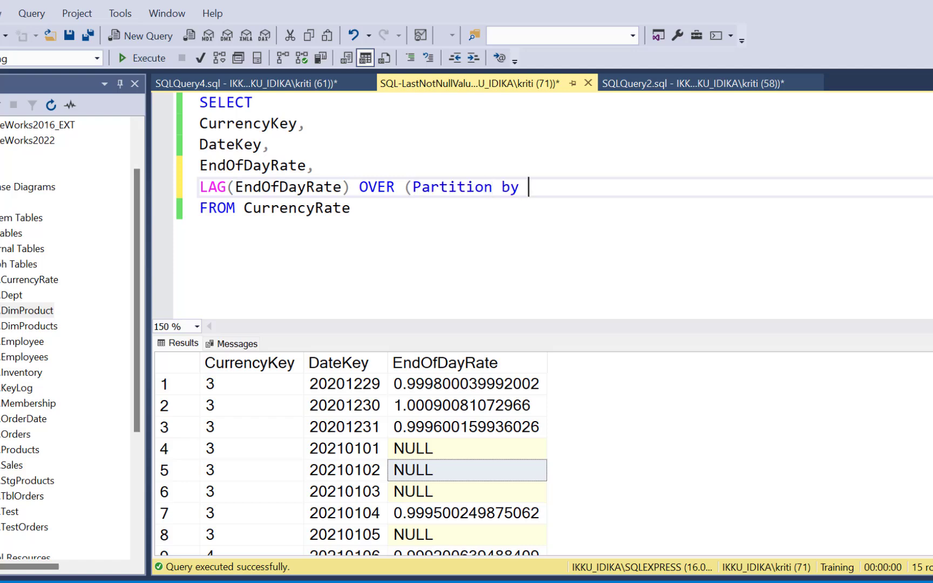
text(CurrencyKey)
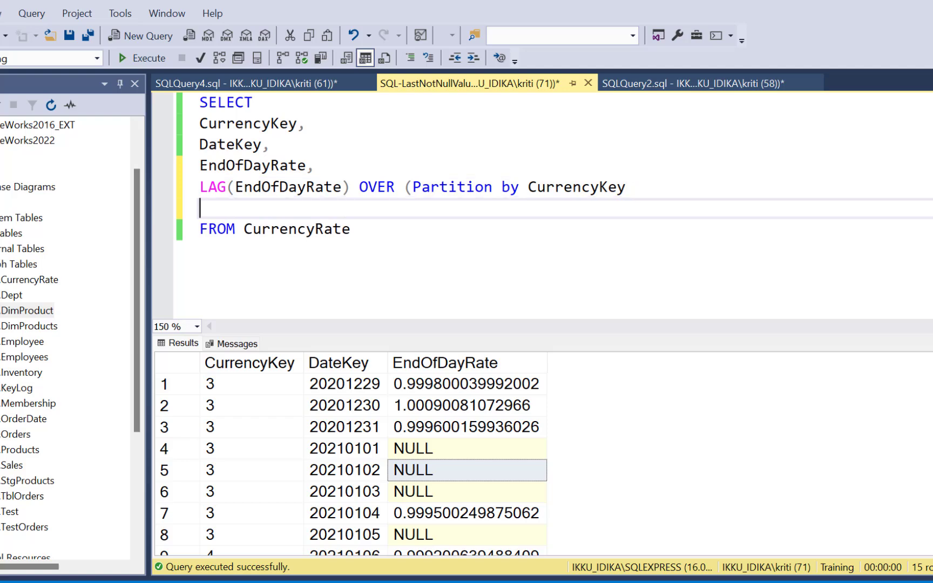
text(Order)
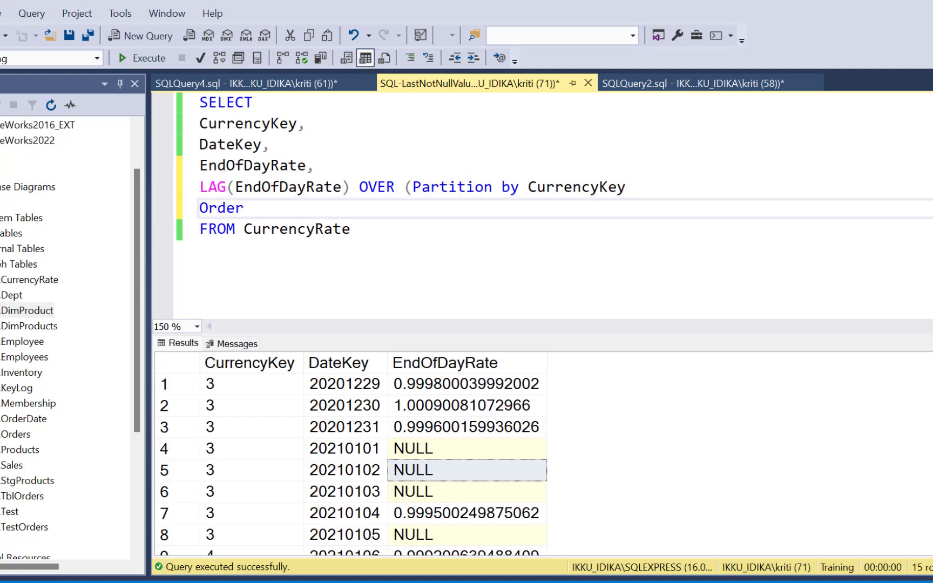
text(by DateKey) as N)
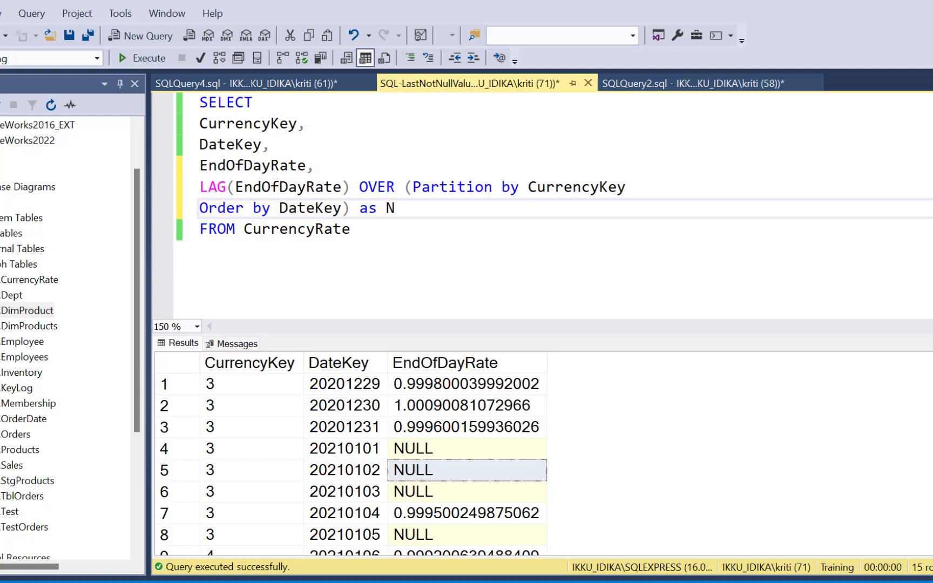
text(ewRate)
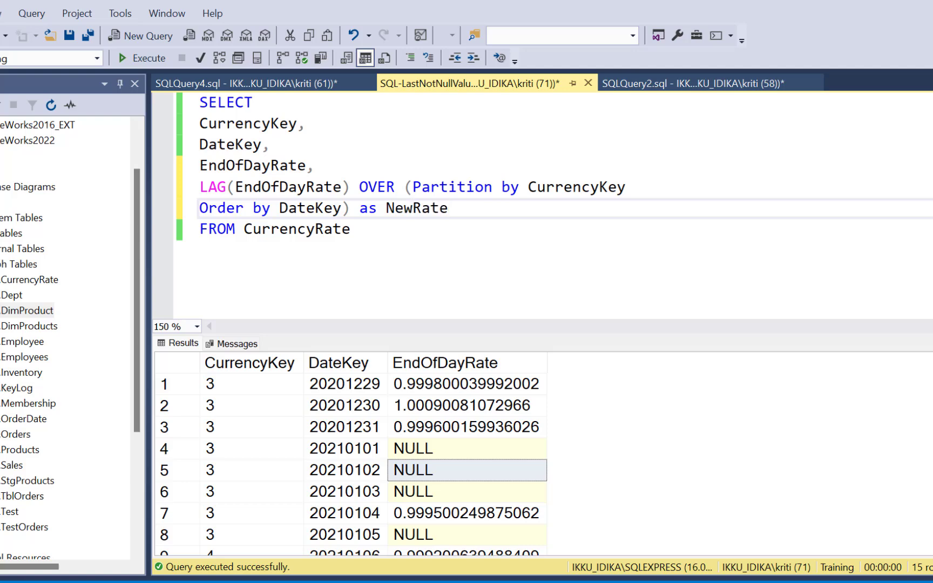
click(141, 57)
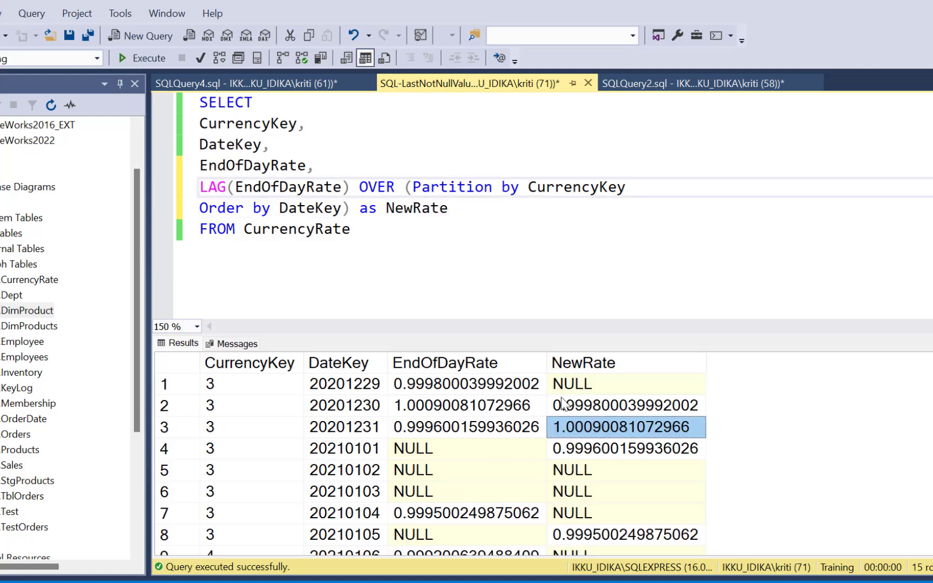
click(584, 363)
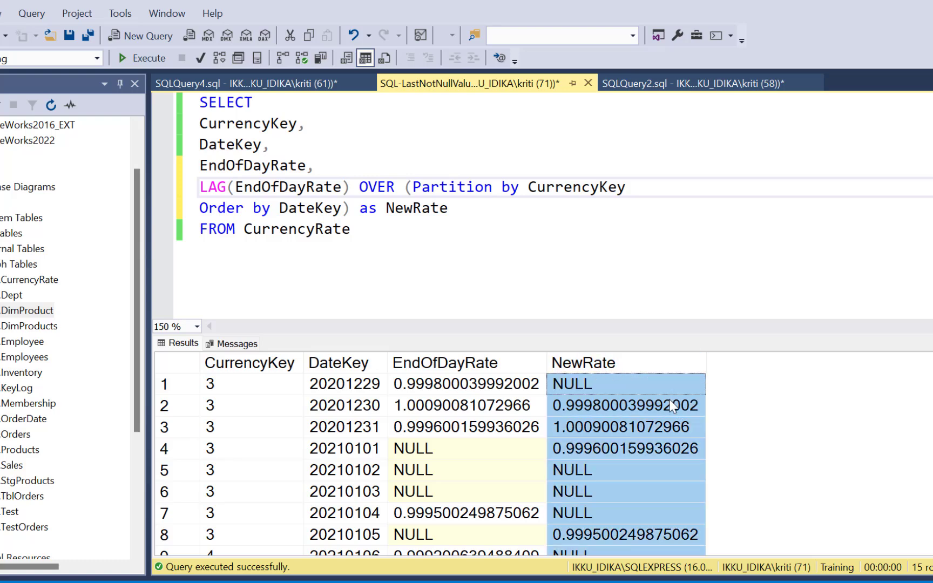
click(468, 383)
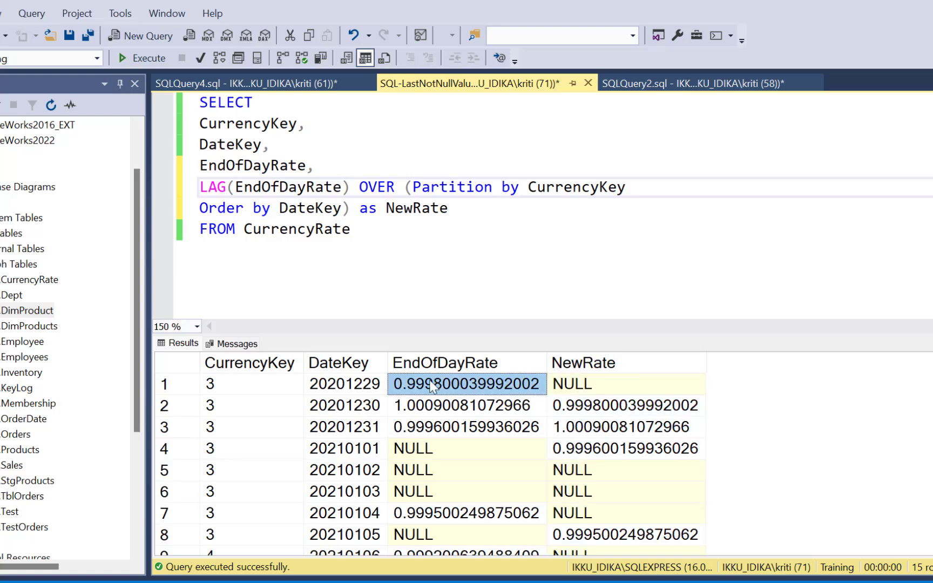
mouse_move(602, 390)
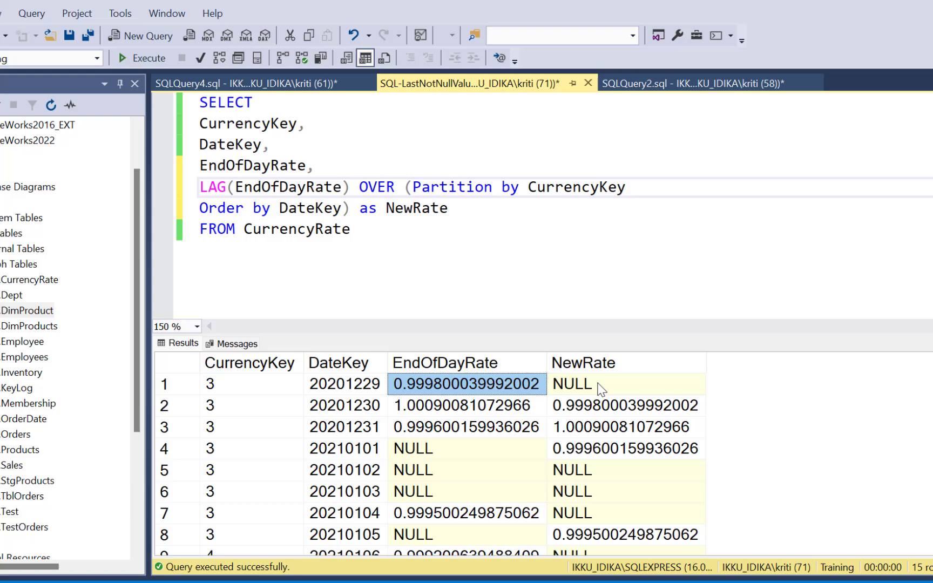
click(466, 405)
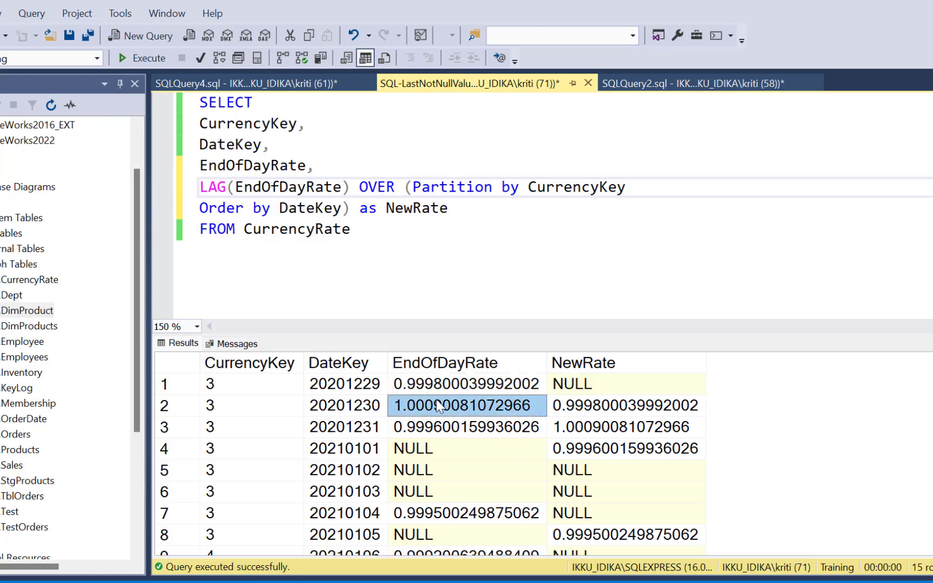
click(467, 383)
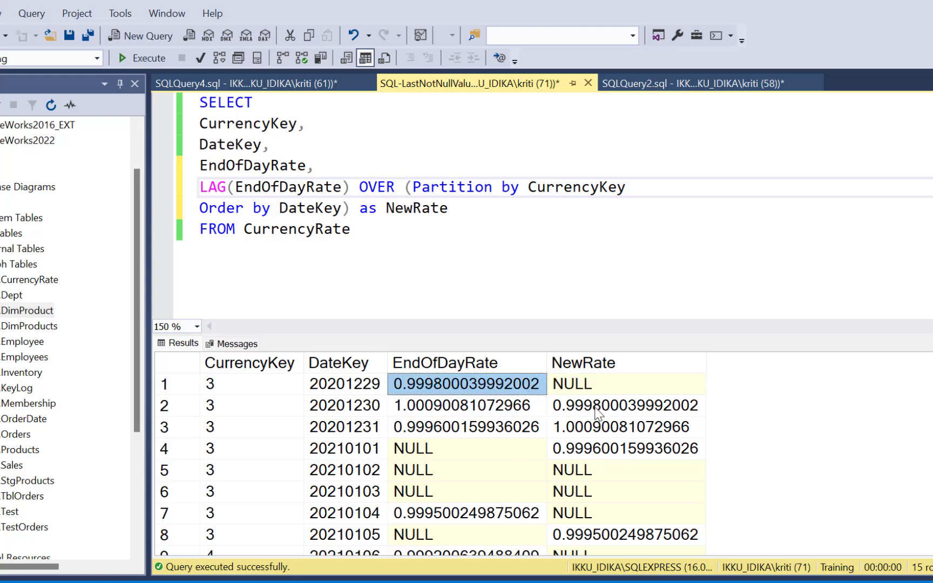
click(624, 406)
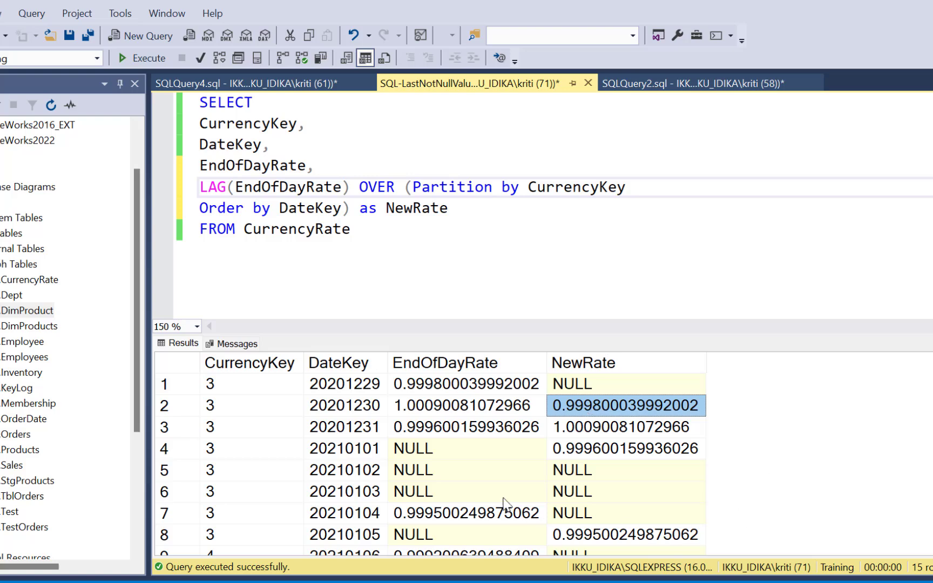
click(468, 492)
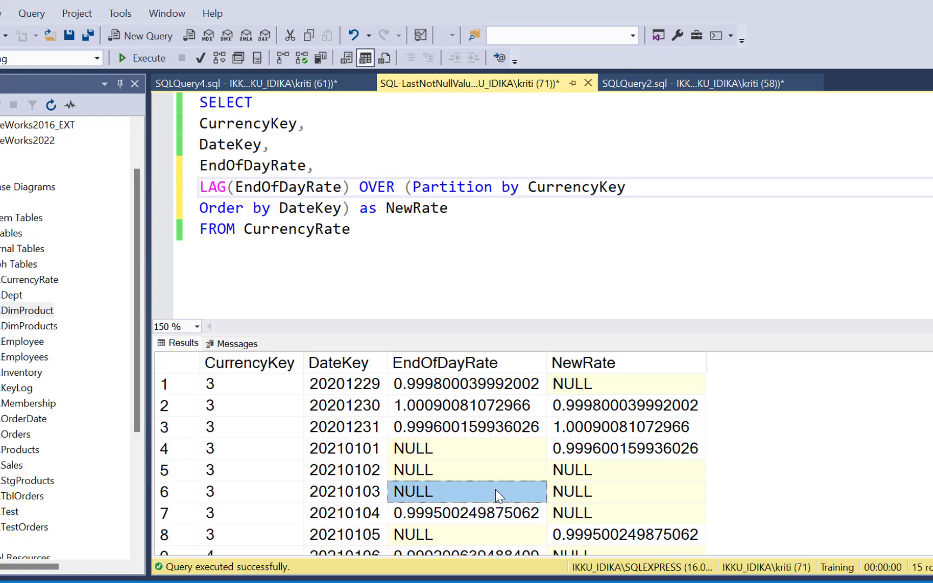
click(465, 470)
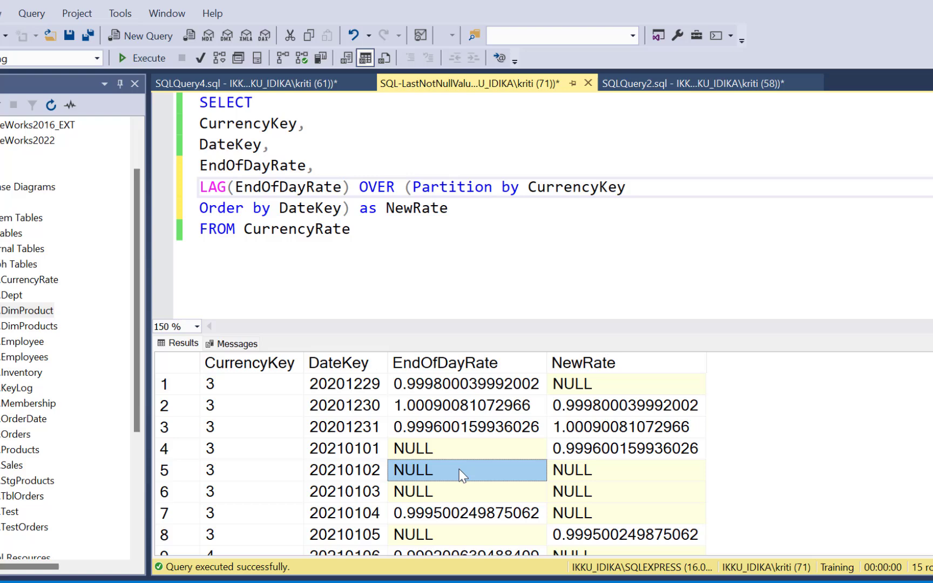
click(626, 491)
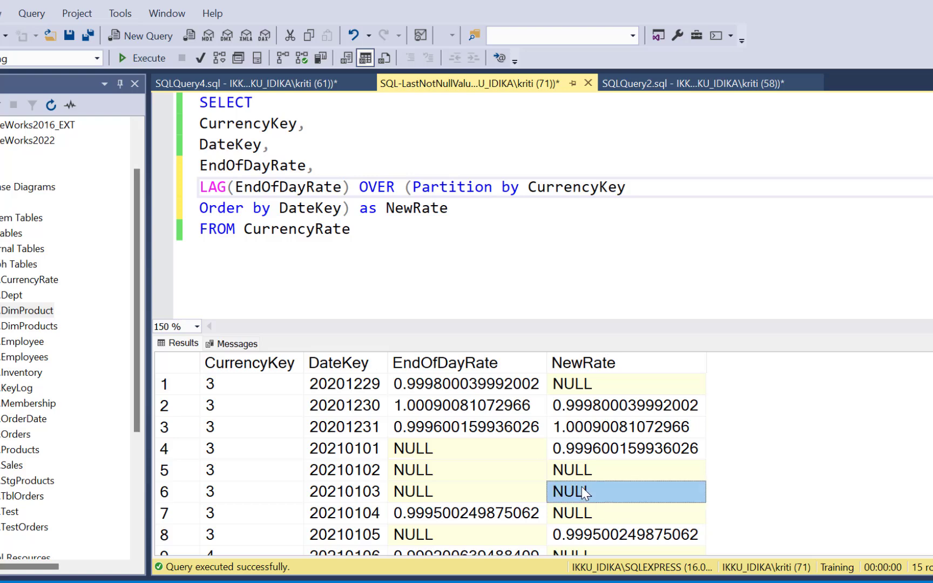
mouse_move(580, 495)
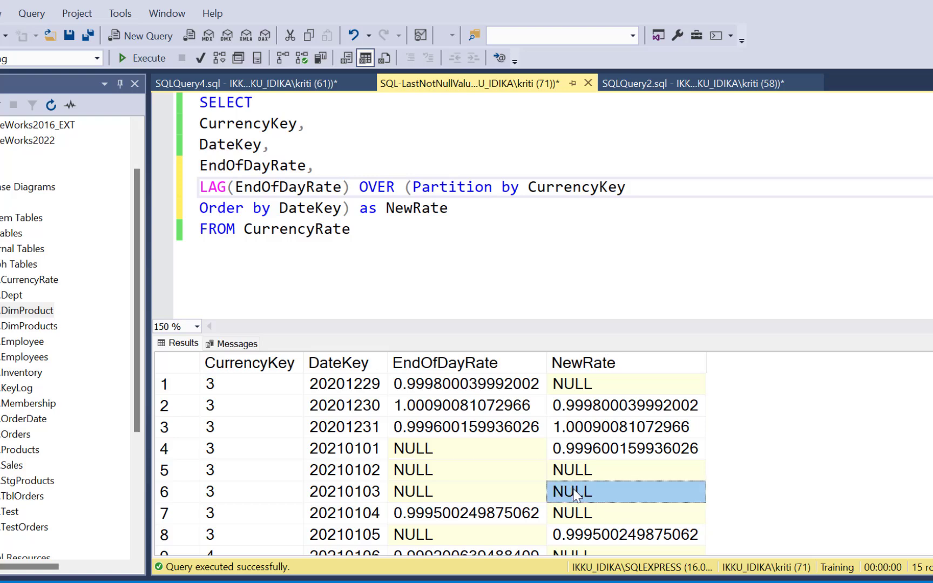
mouse_move(459, 432)
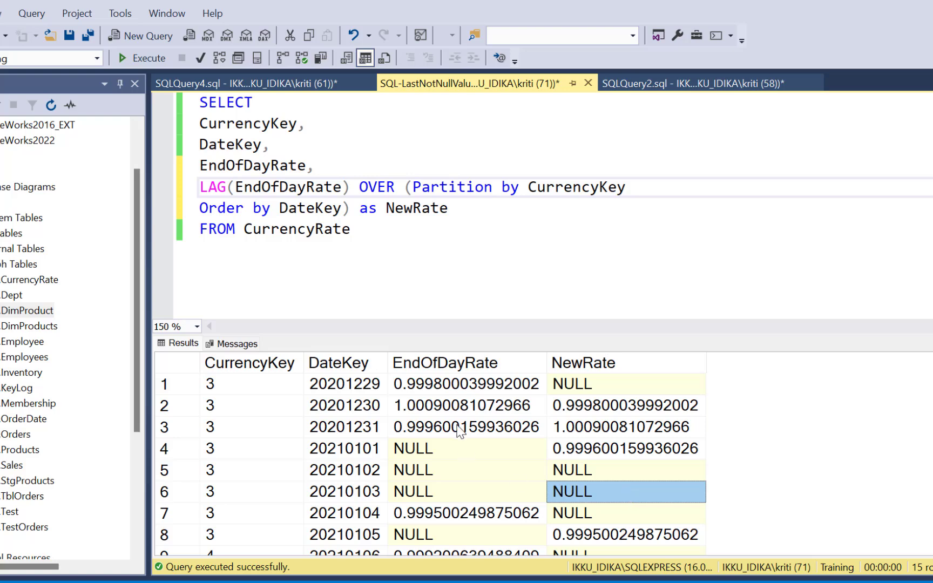
click(466, 426)
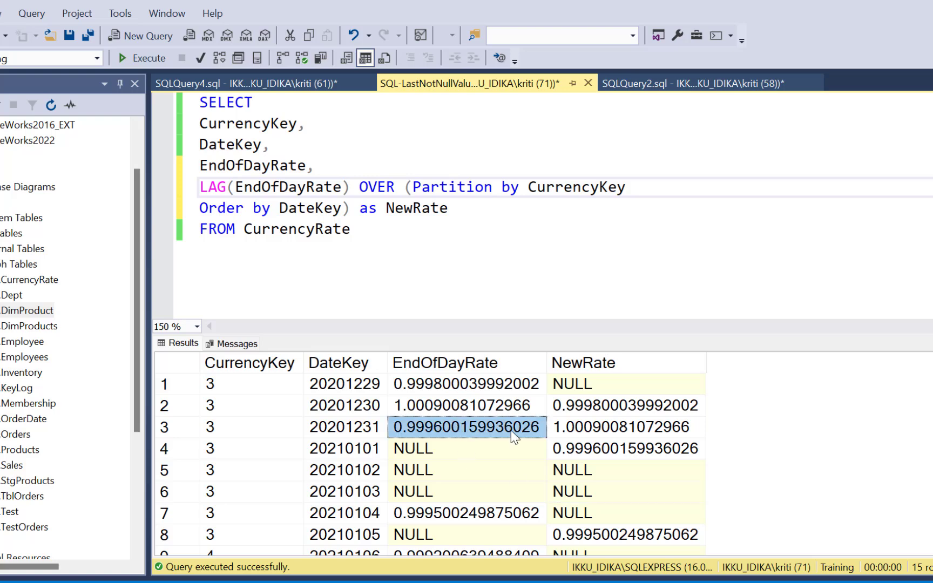
mouse_move(449, 468)
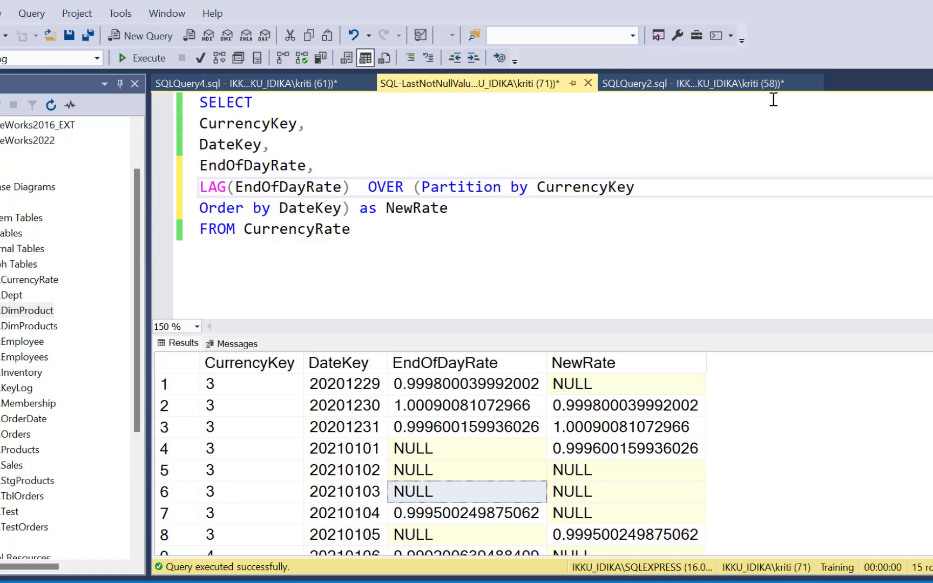
Insert IGNORE NULLS between LAG(EndOfDayRate) and its OVER clause
text(IGNOR)
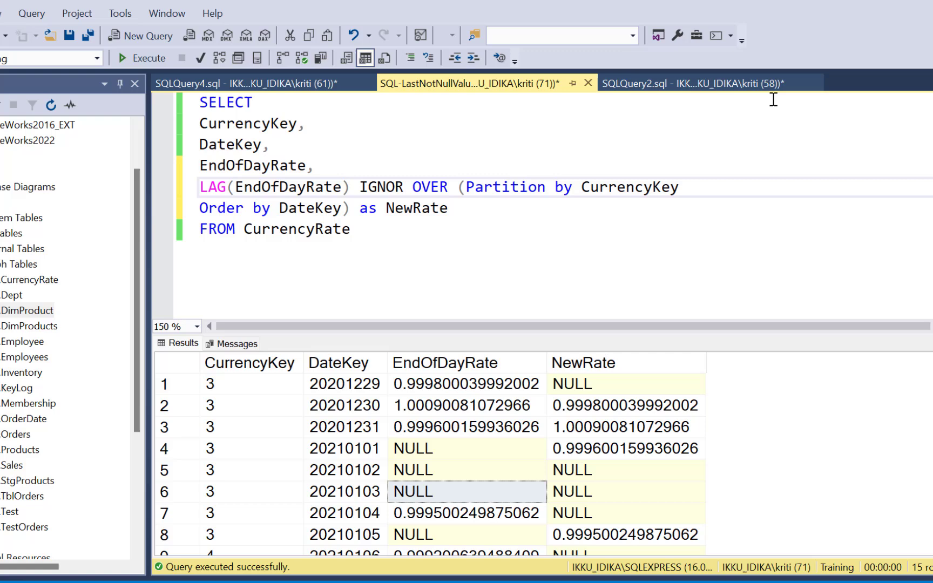
text(E NULL)
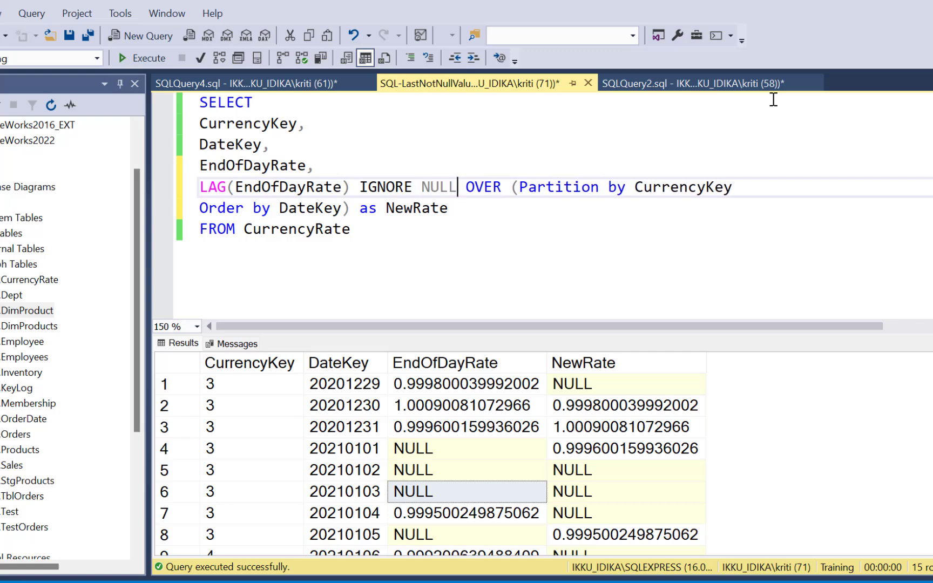
text(S)
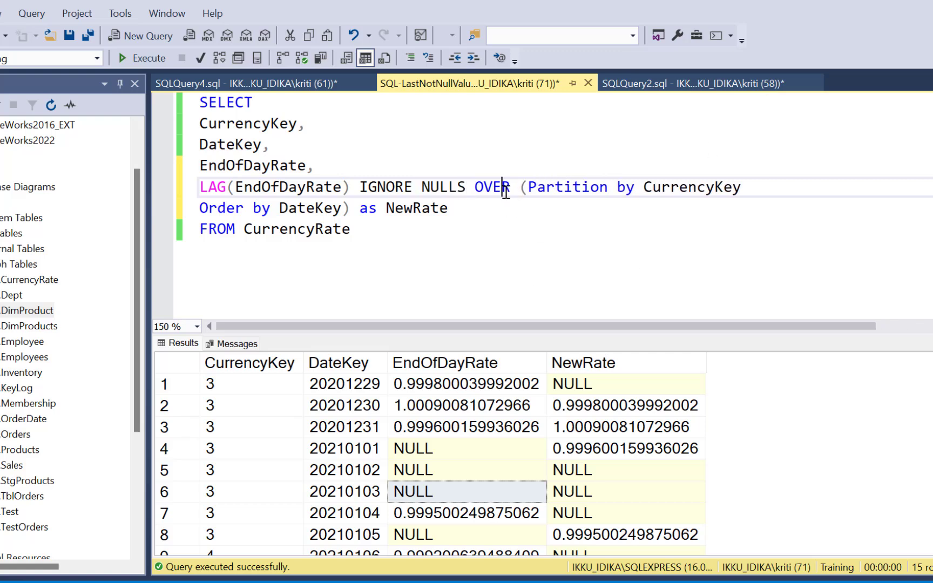
double_click(489, 187)
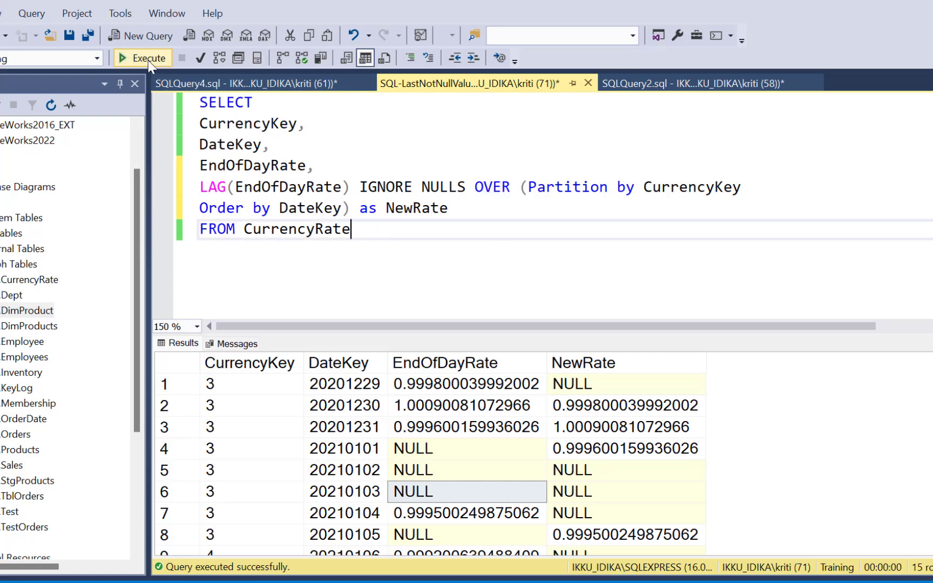
click(143, 57)
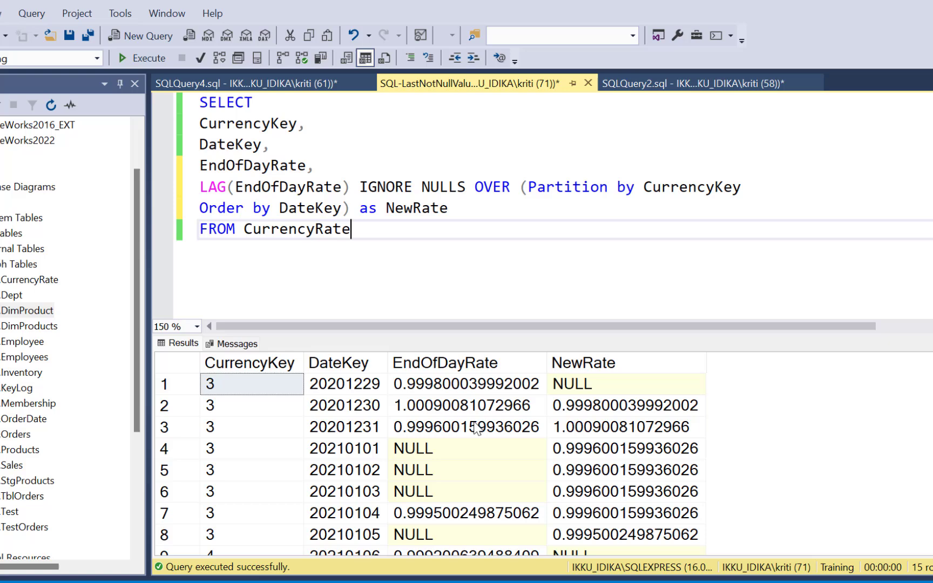
click(625, 426)
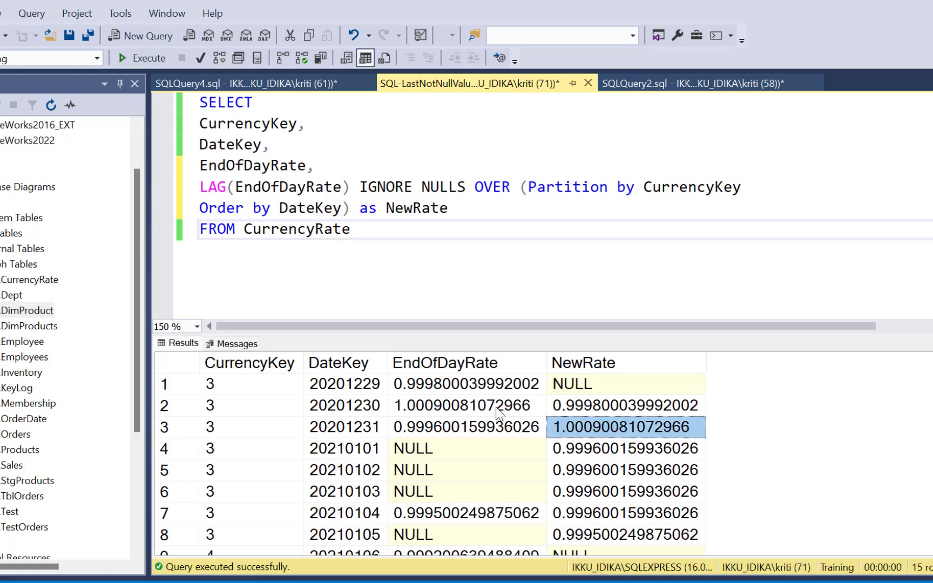
click(626, 405)
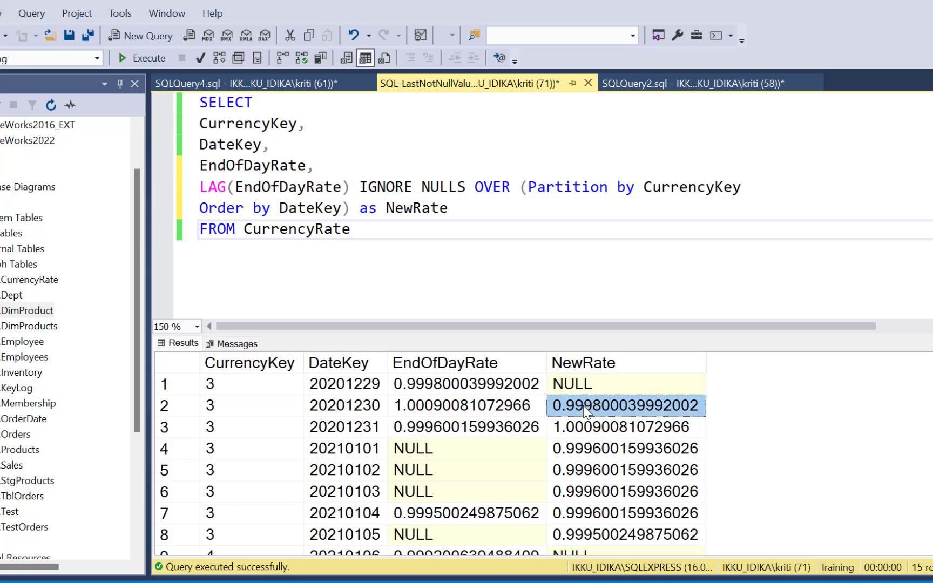
click(468, 405)
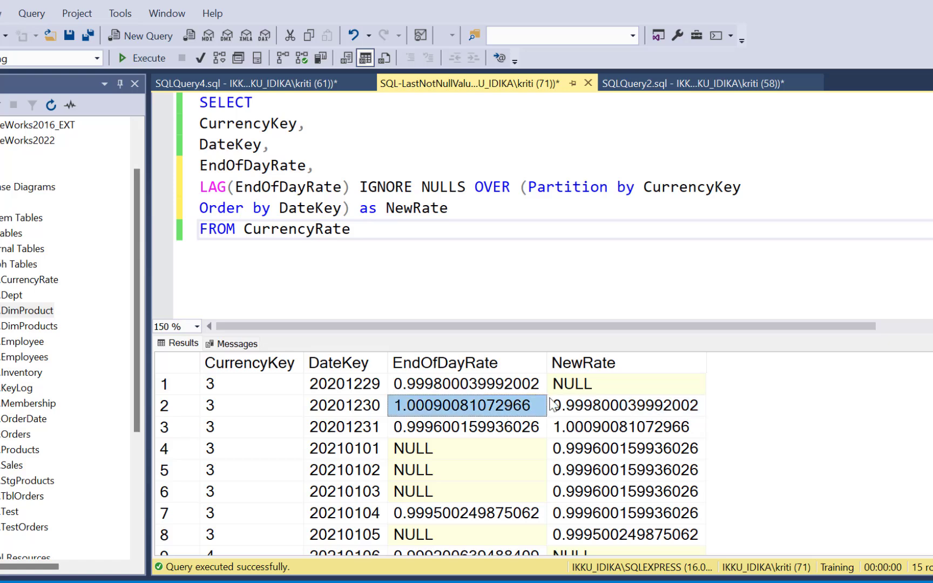
click(626, 384)
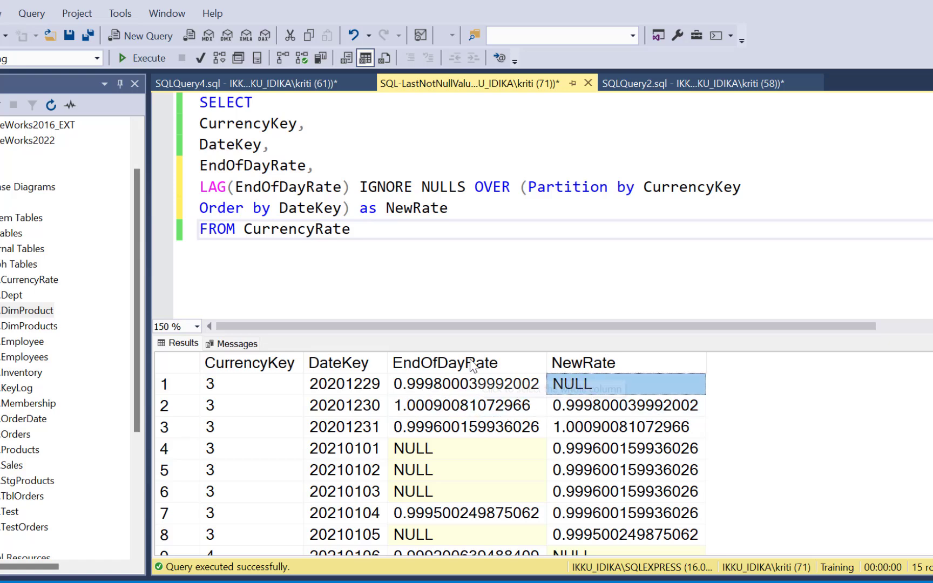
mouse_move(791, 346)
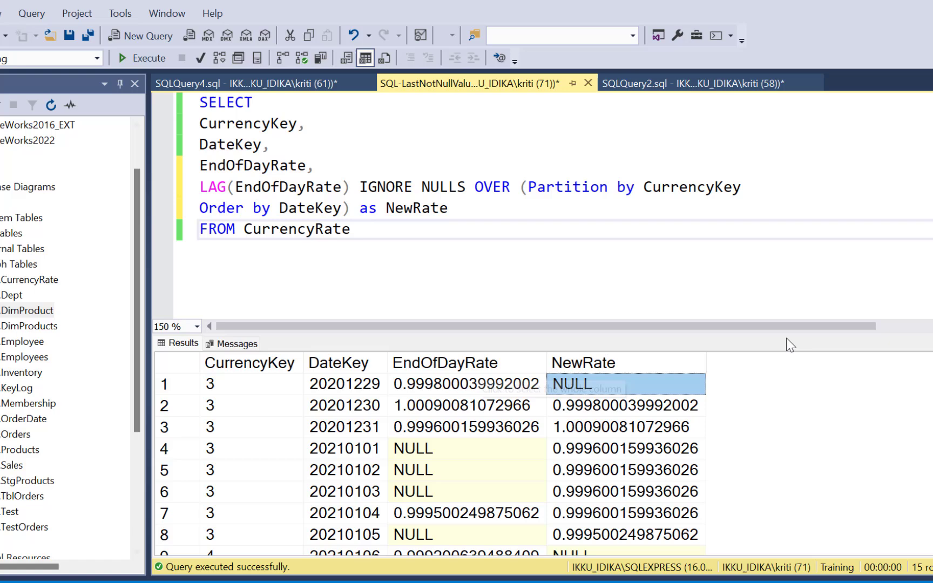
click(468, 405)
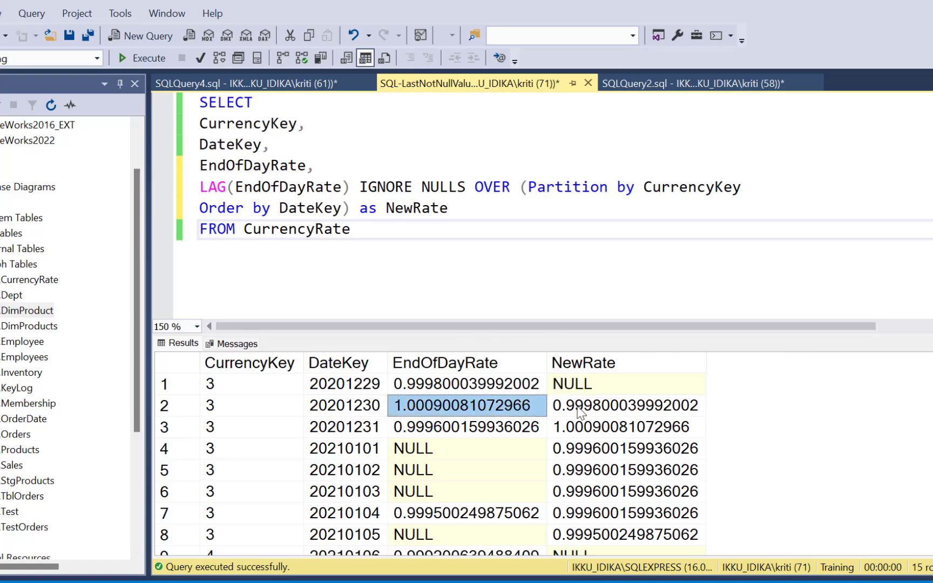
click(625, 405)
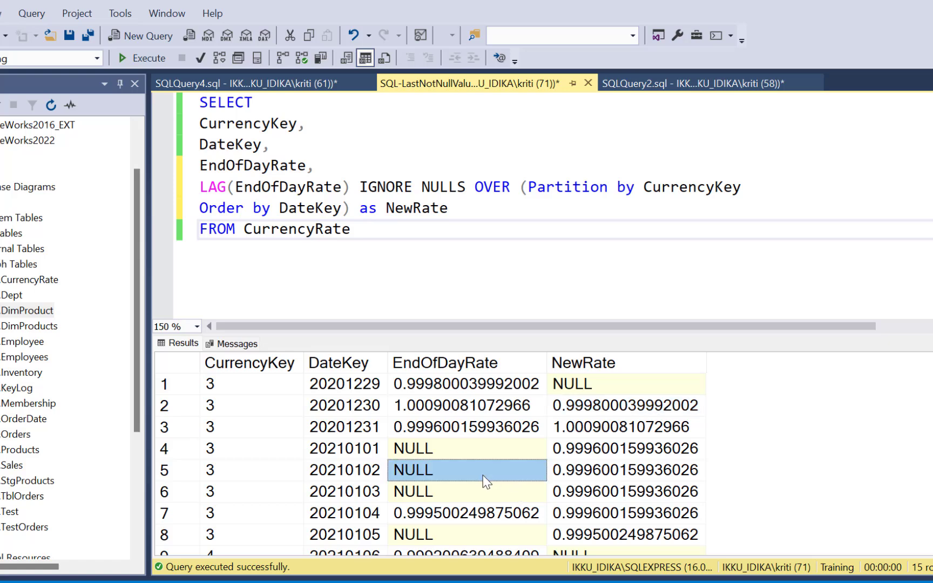
click(468, 448)
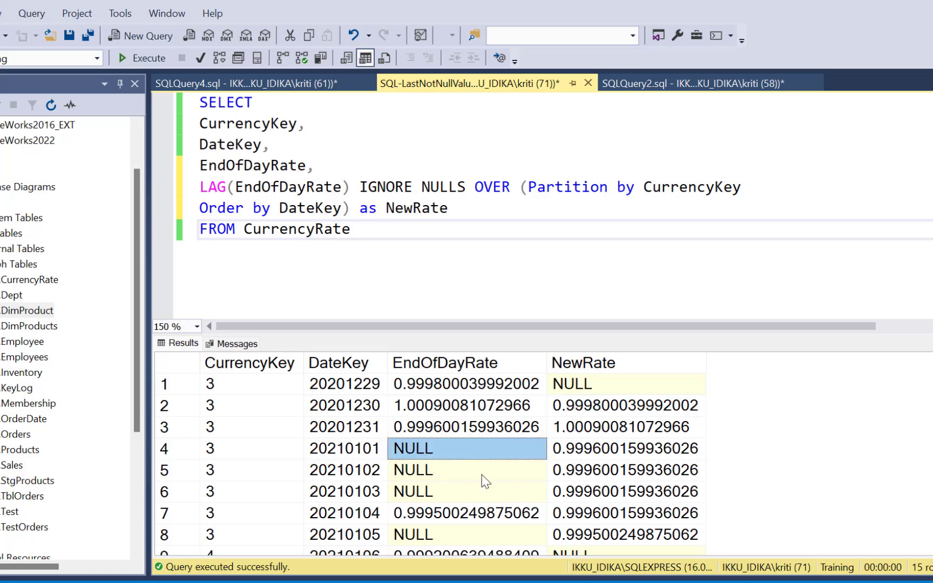
click(466, 427)
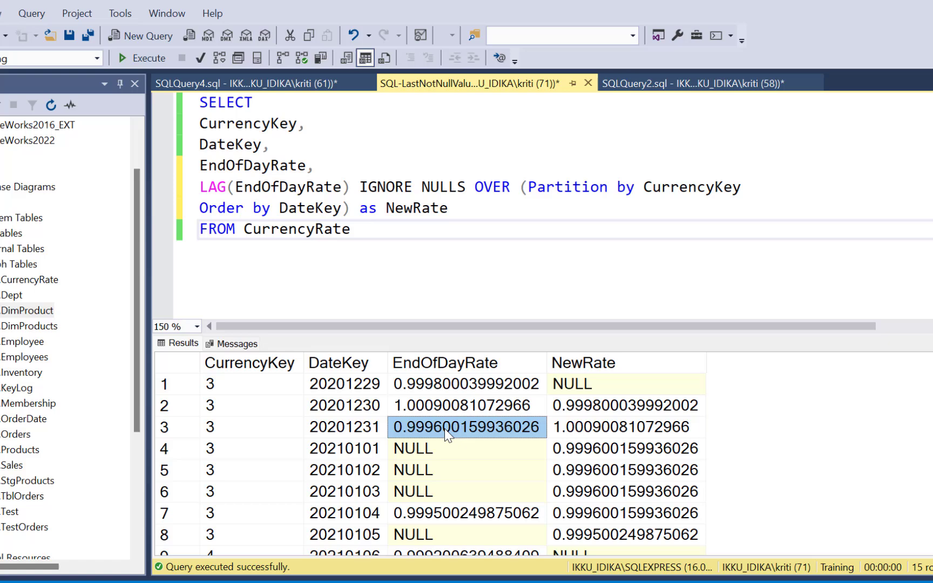
mouse_move(622, 453)
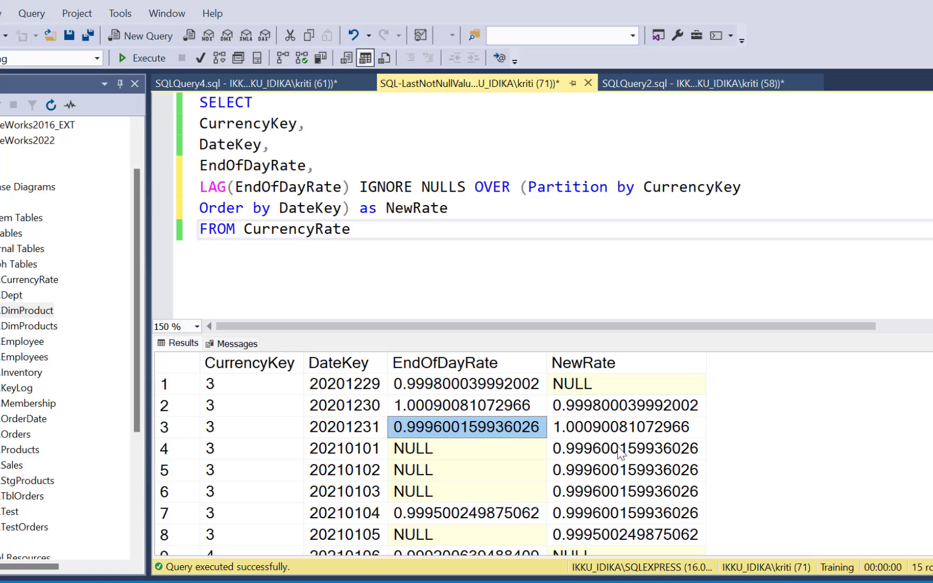
click(625, 470)
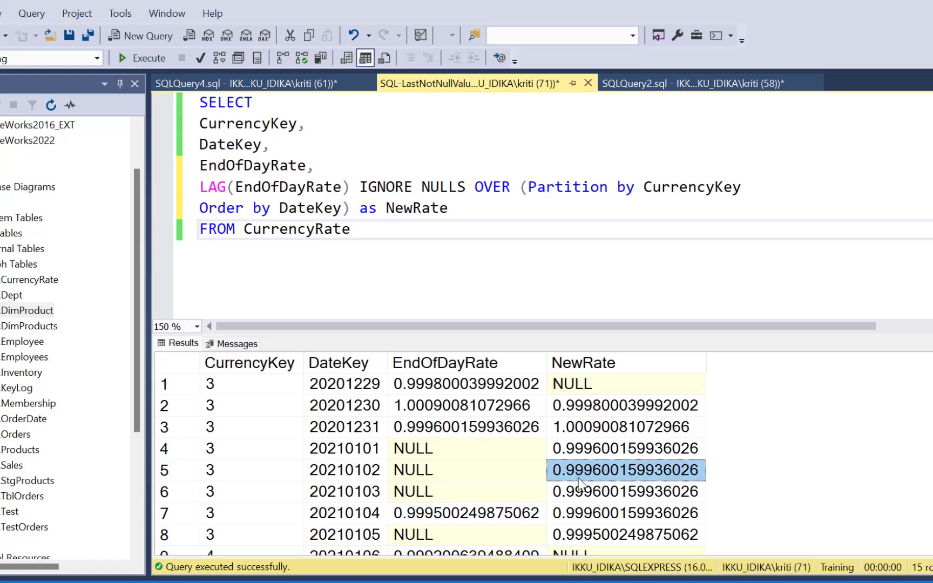
click(625, 492)
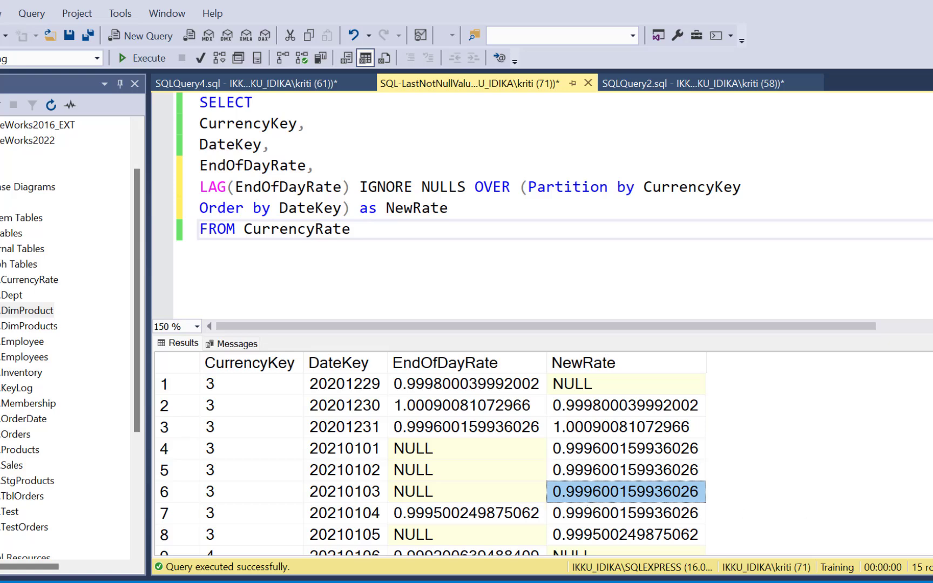
scroll(down, 3)
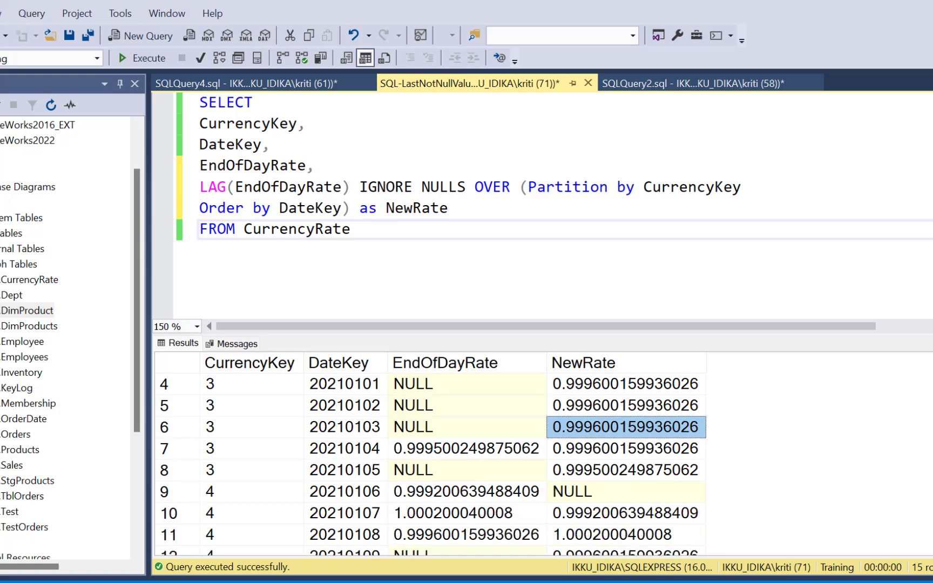
click(466, 448)
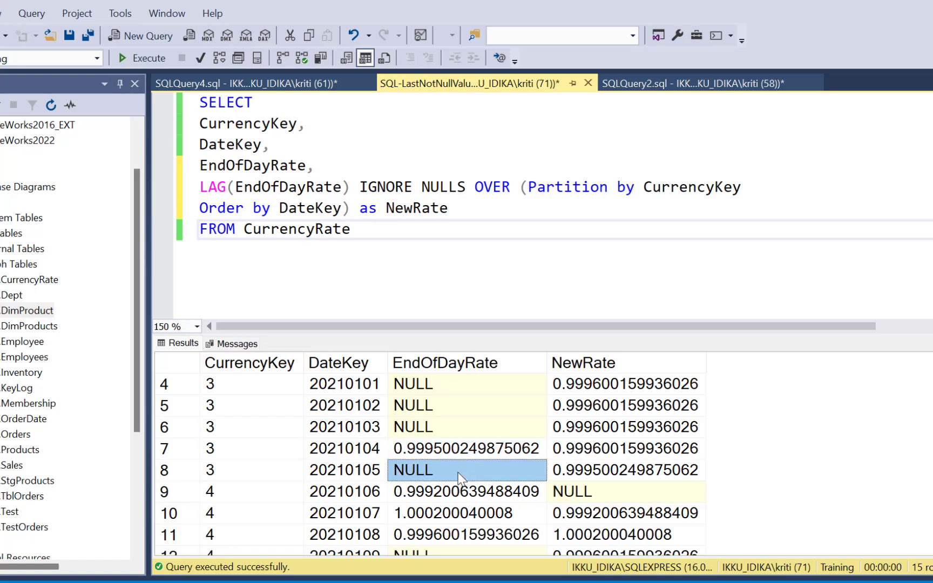
click(626, 470)
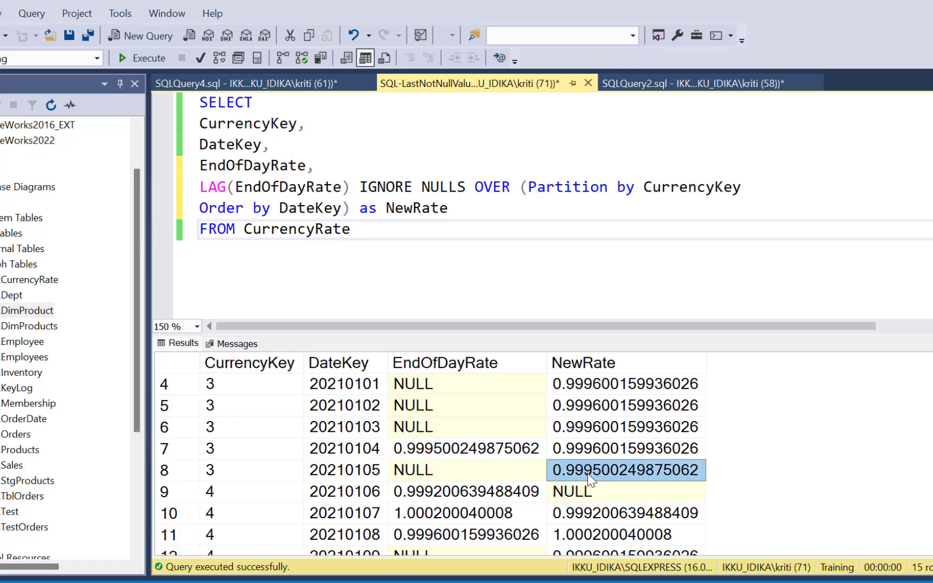
click(466, 449)
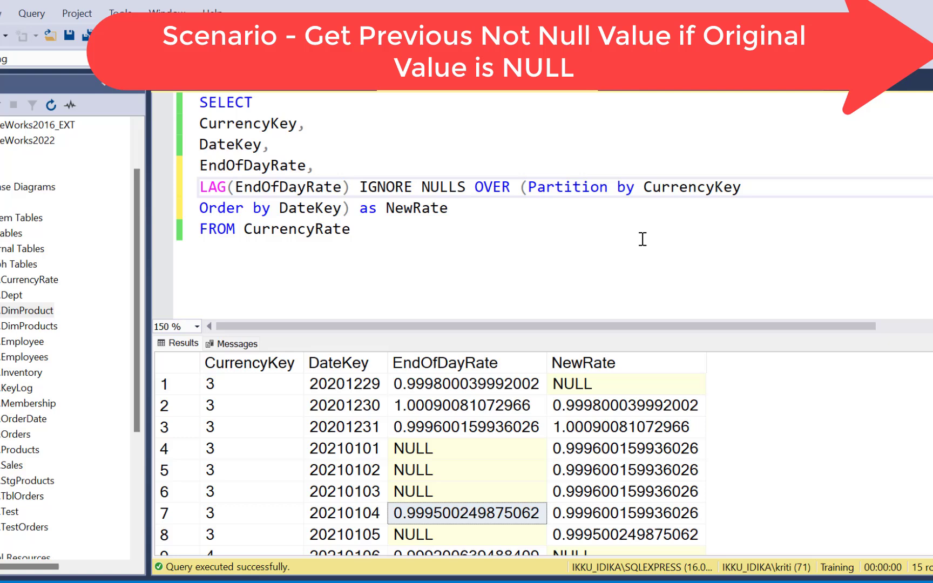
click(465, 448)
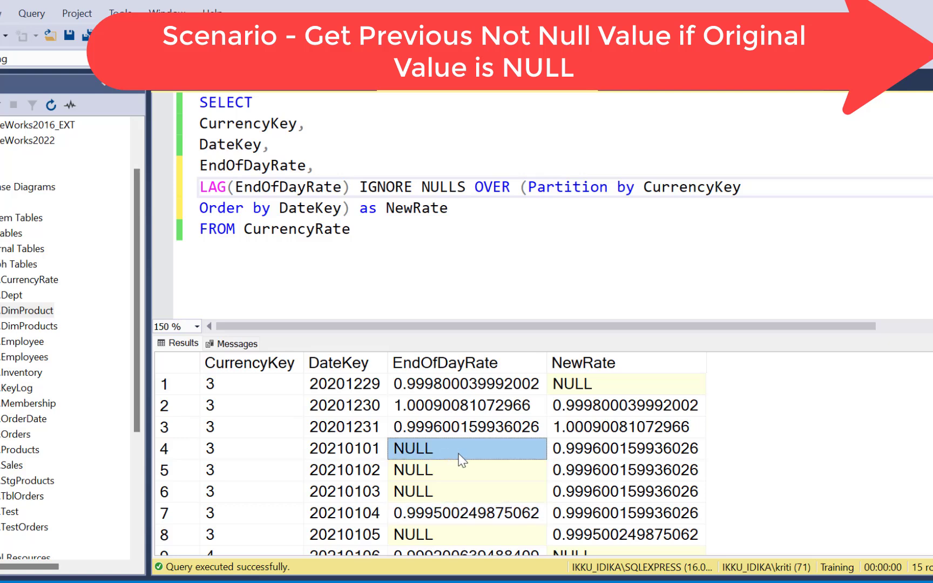
mouse_move(161, 217)
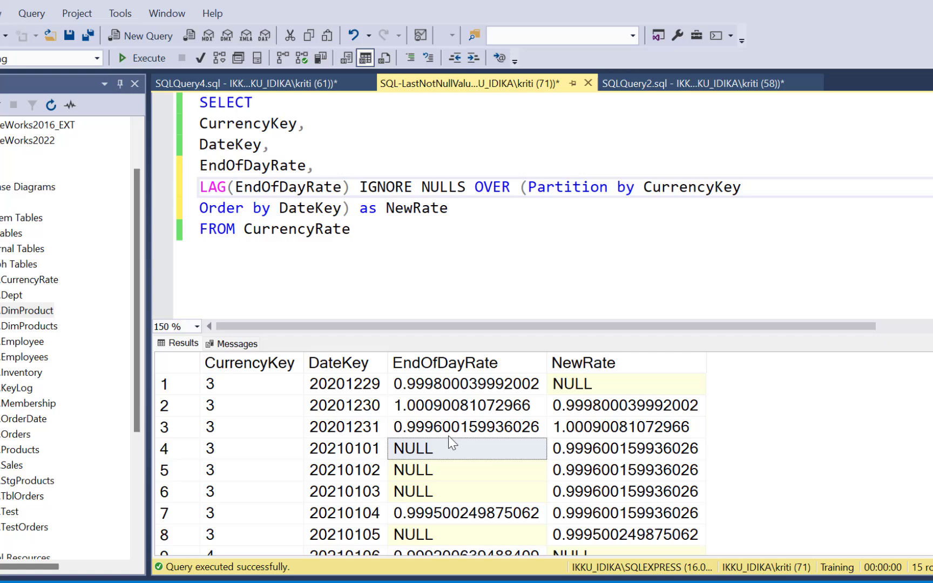
mouse_move(465, 380)
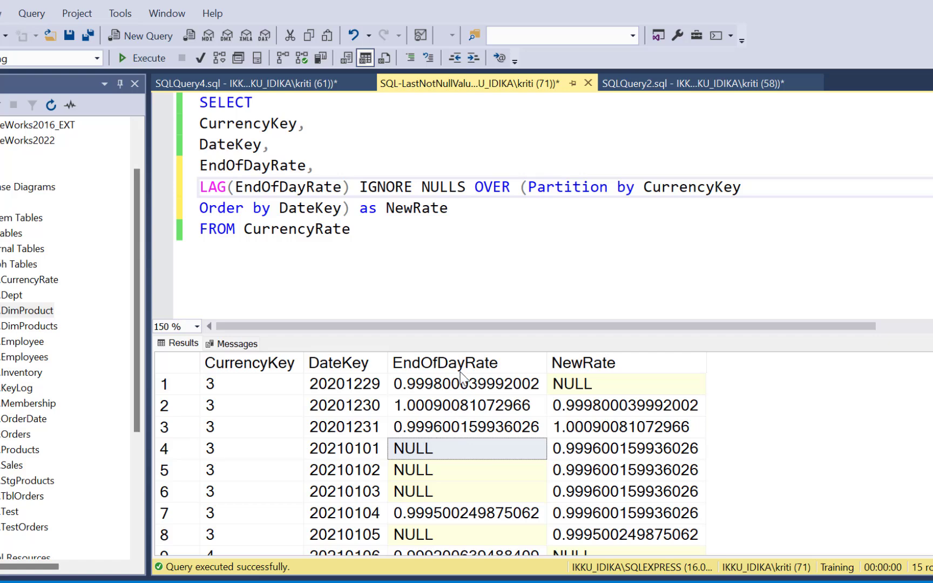
mouse_move(630, 458)
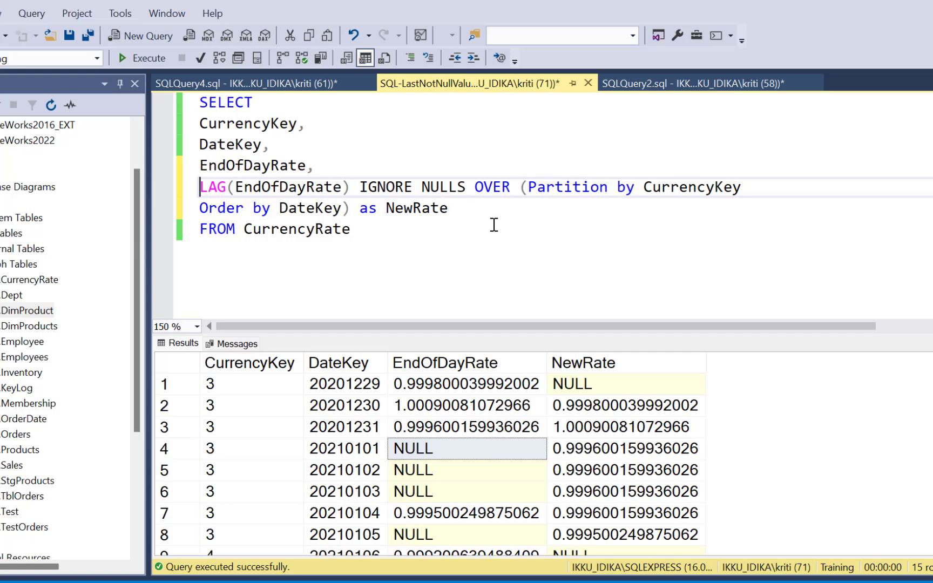
mouse_move(511, 217)
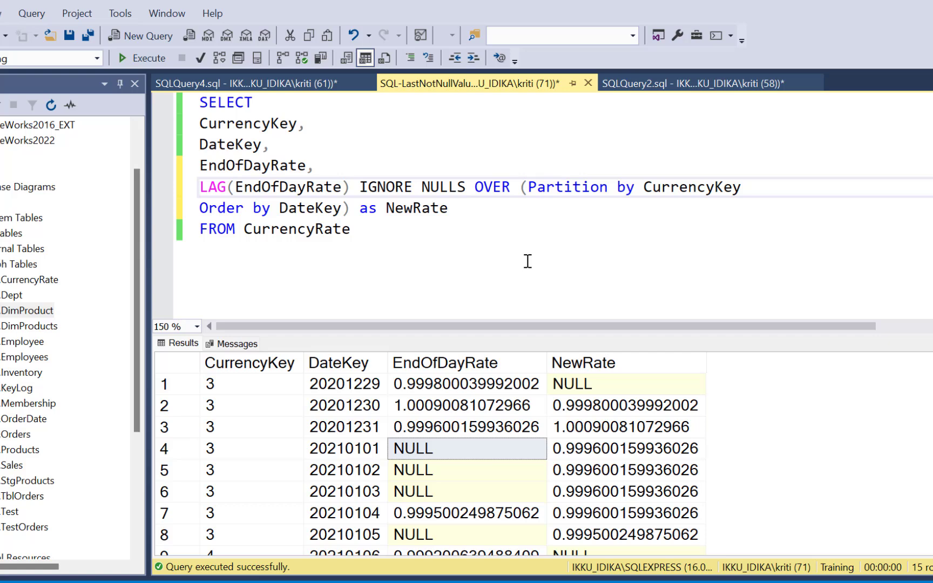
Start wrapping the LAG expression in COALESCE with EndOfDayRate as its first argument
text(COALESCE()
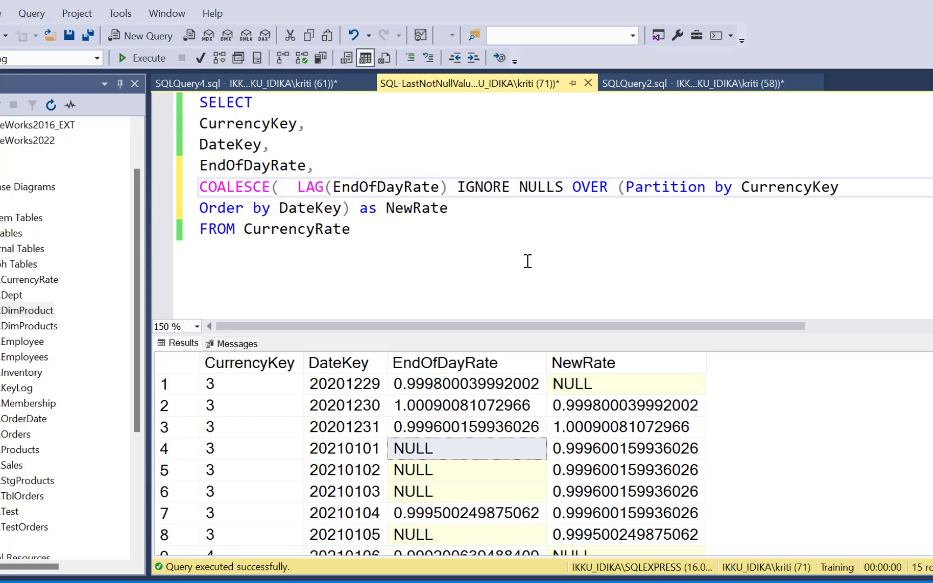
mouse_move(232, 165)
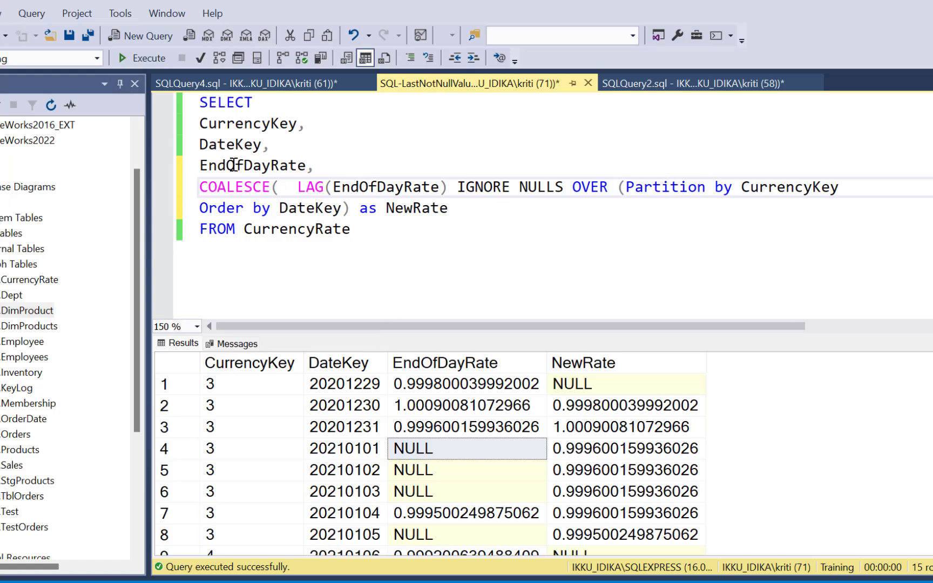
double_click(253, 165)
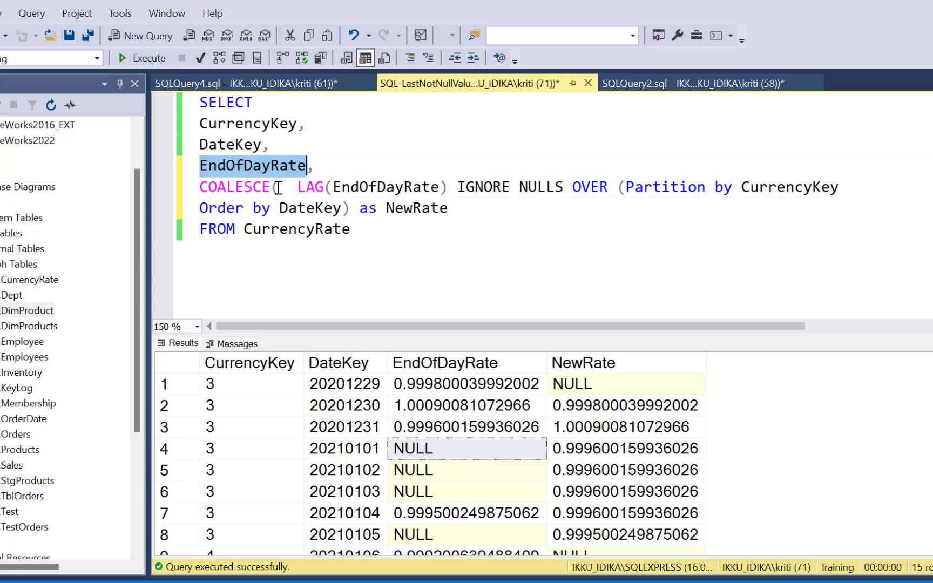
text(EndOfDayRate,)
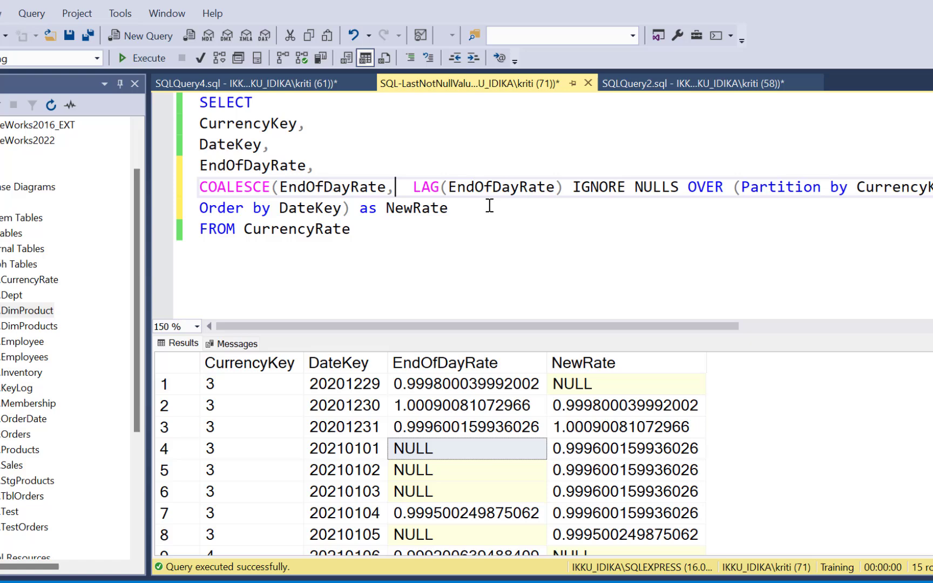
mouse_move(417, 185)
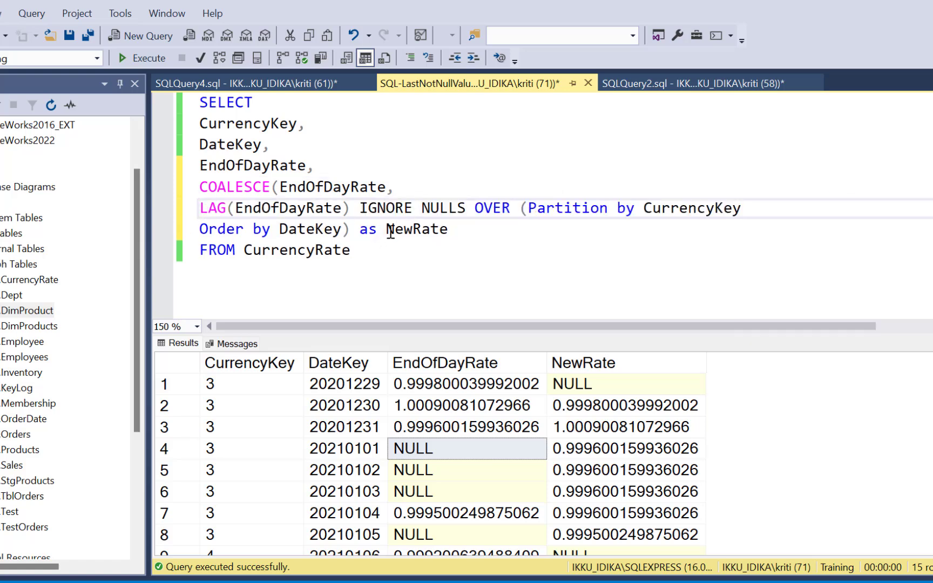
mouse_move(367, 231)
text())
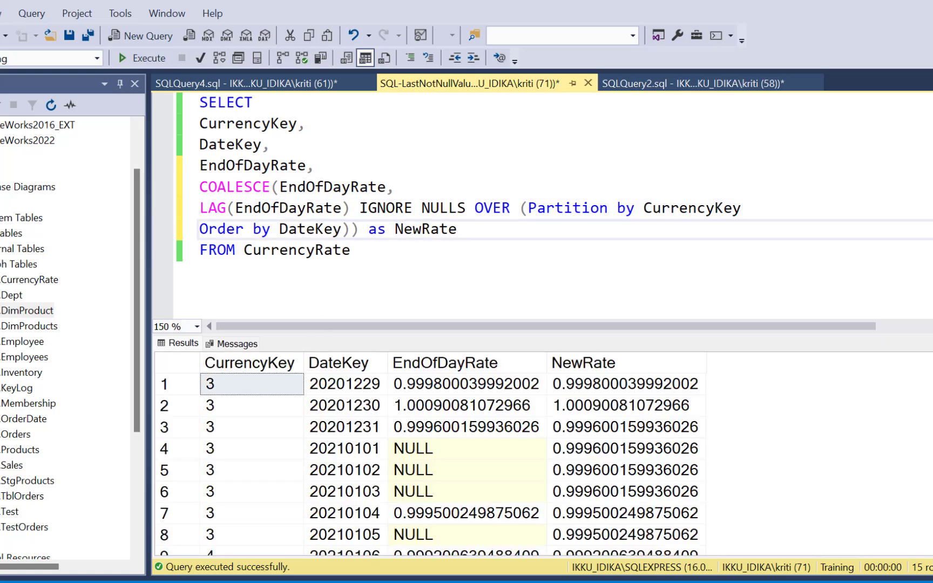
click(465, 406)
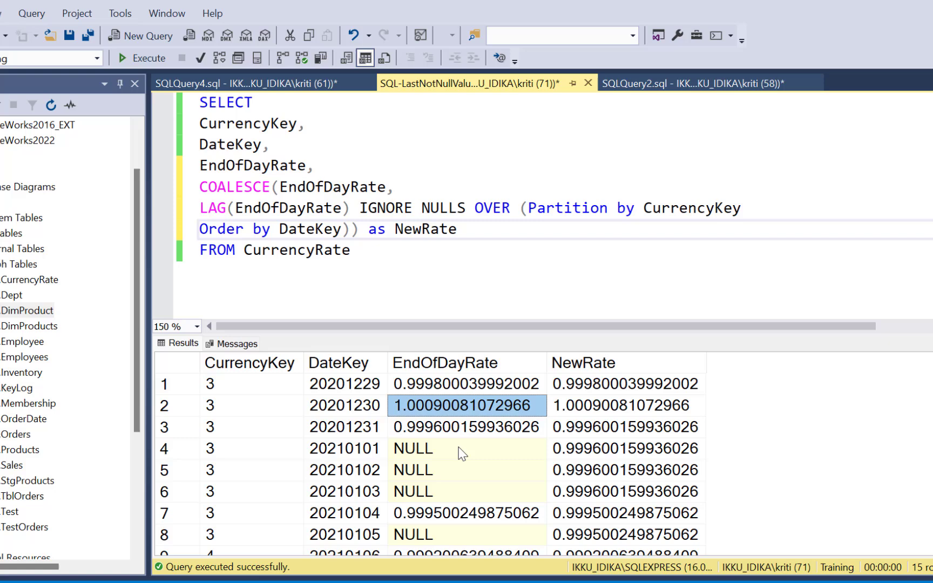
click(626, 448)
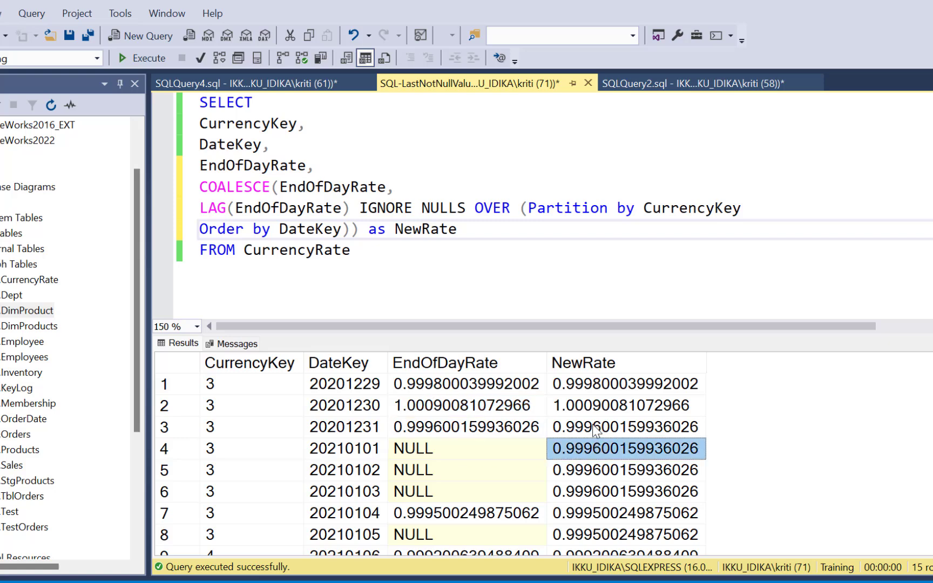
mouse_move(575, 435)
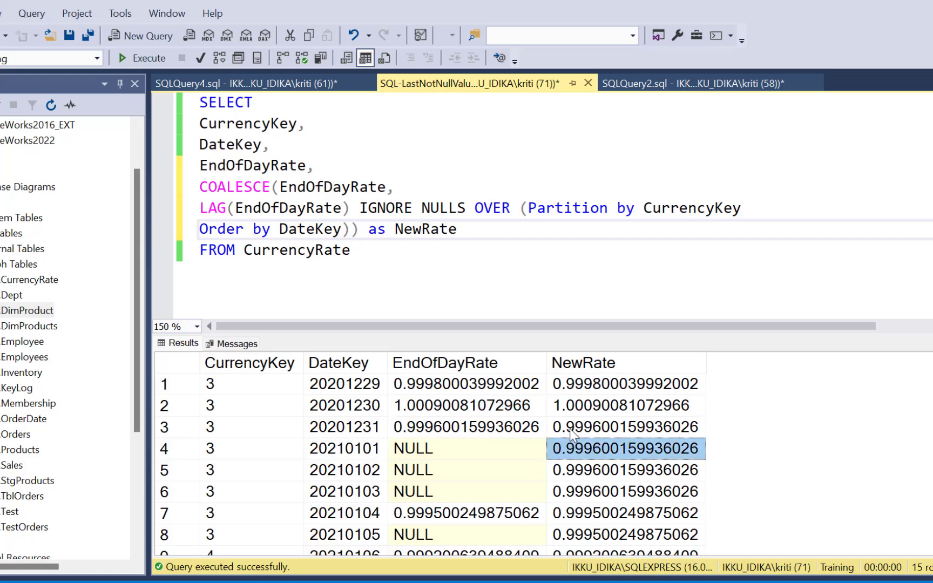
click(626, 470)
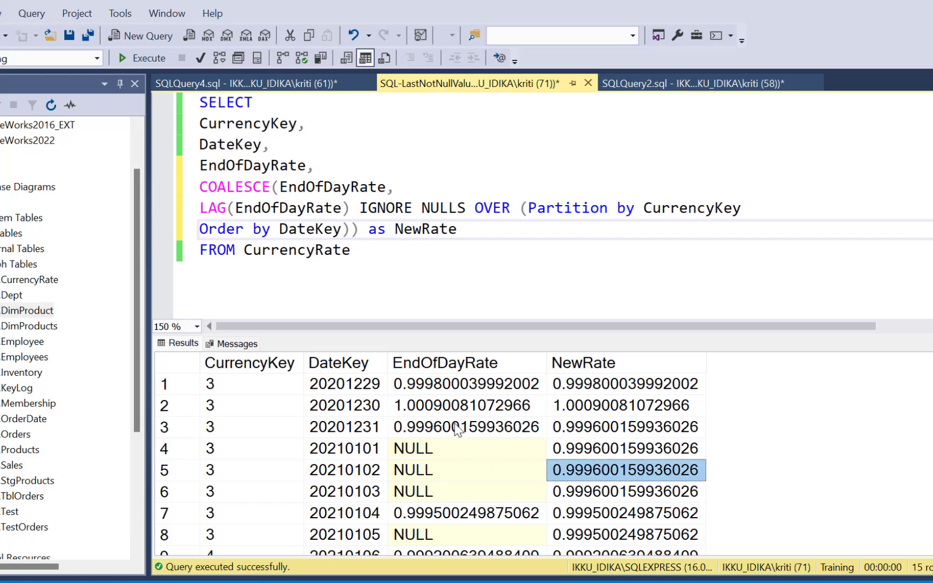
click(466, 405)
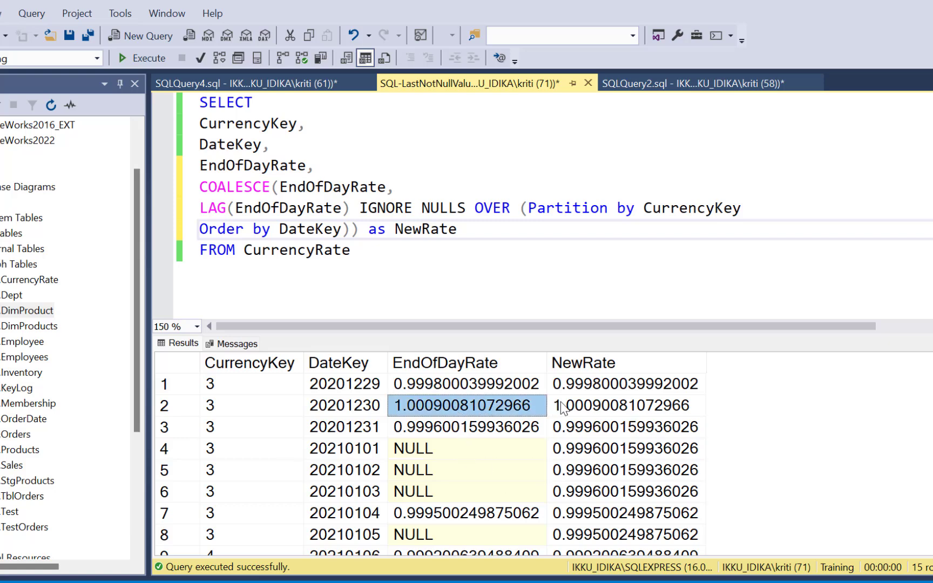
click(626, 405)
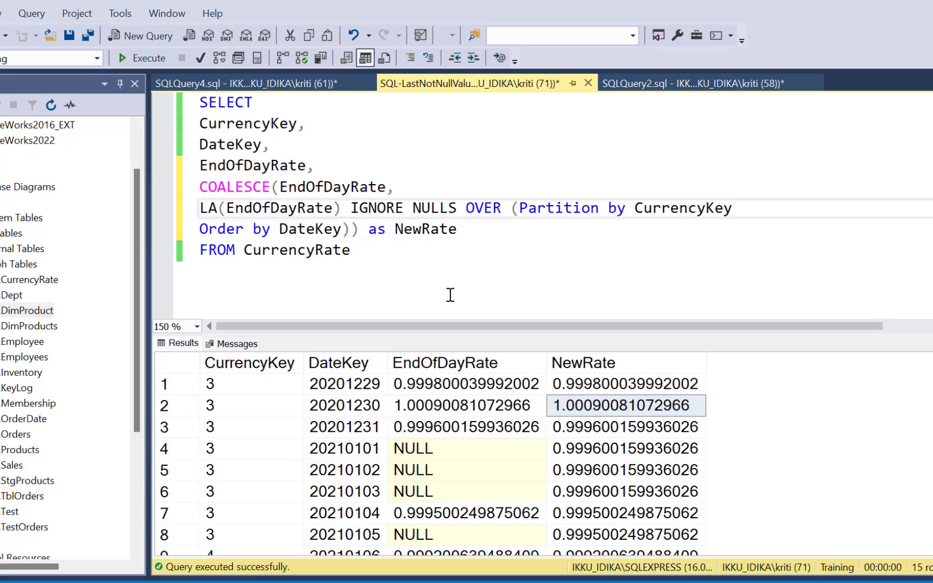
Replace LAG with LAST_VALUE, rerun the query and check the filled rate for 20210103
text(ST_VALUE)
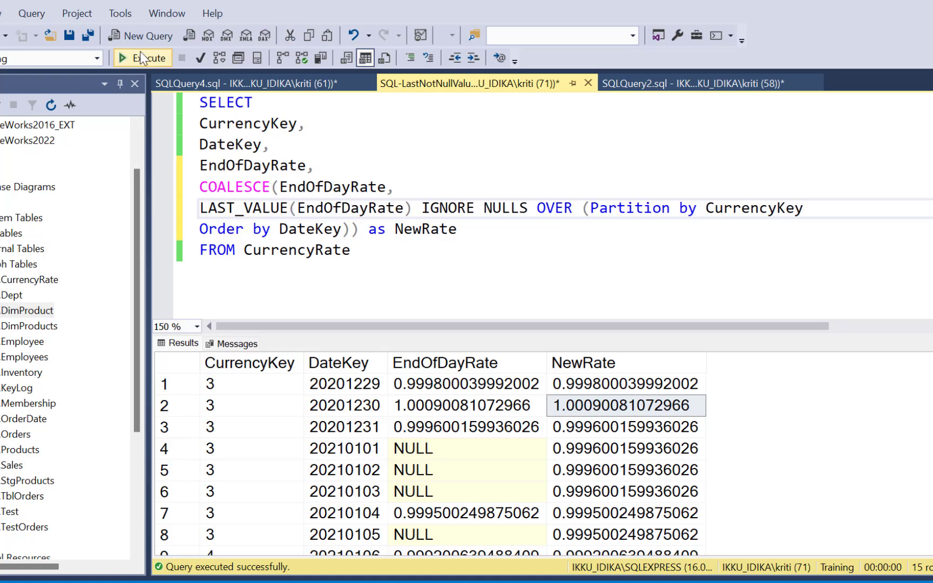
click(249, 383)
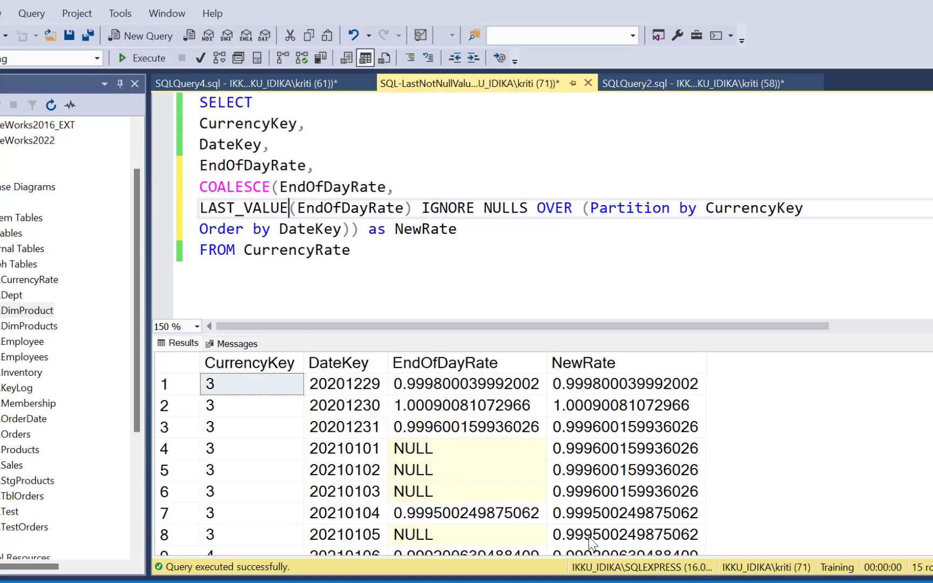
click(625, 492)
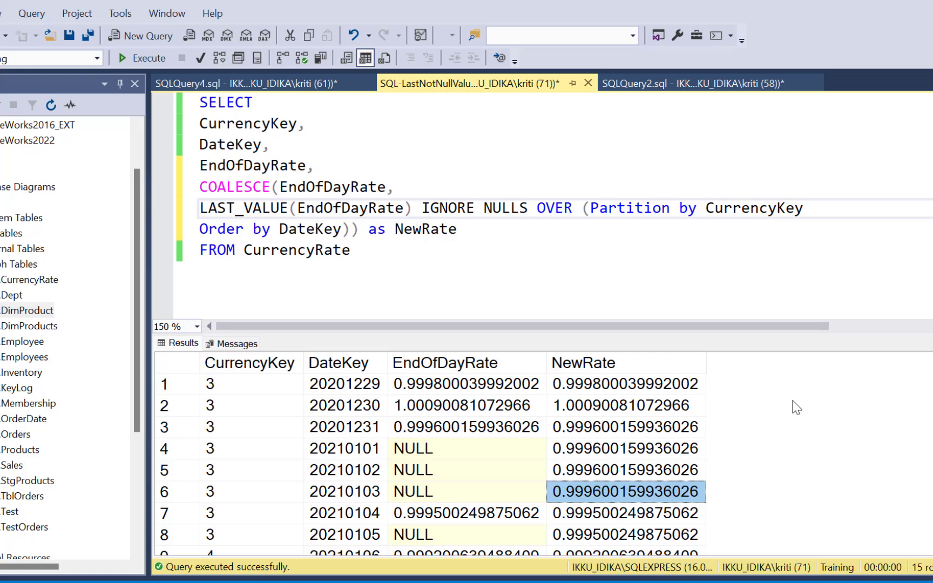